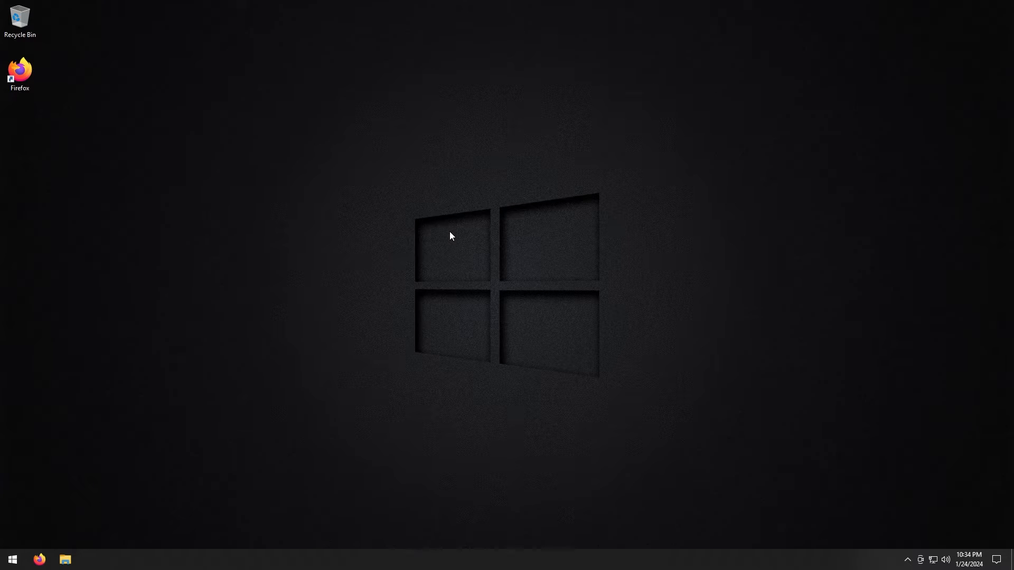
mouse_move(190, 124)
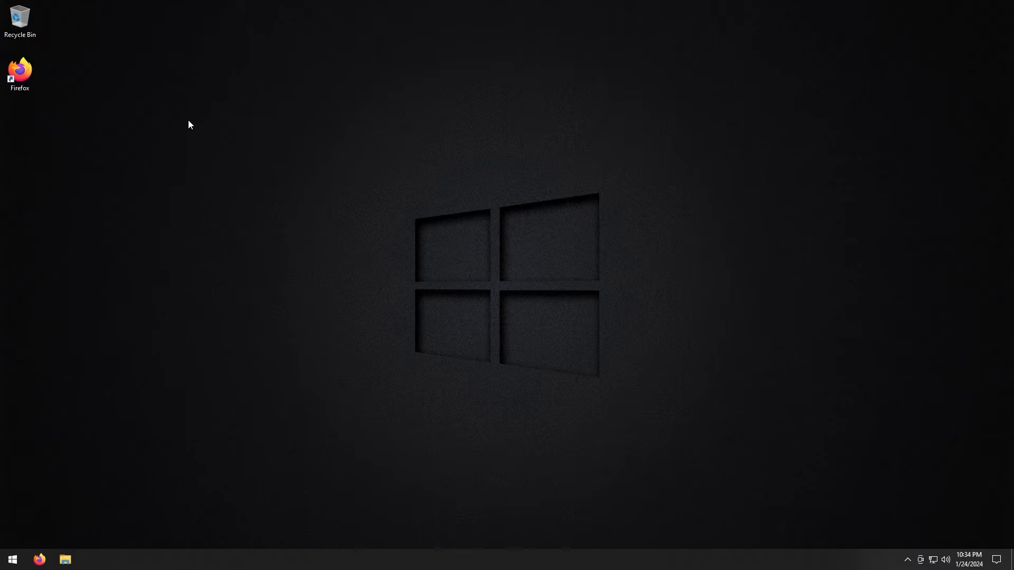
Launch Firefox, search for steamcmd and open the Valve Developer Community article
left_click(20, 73)
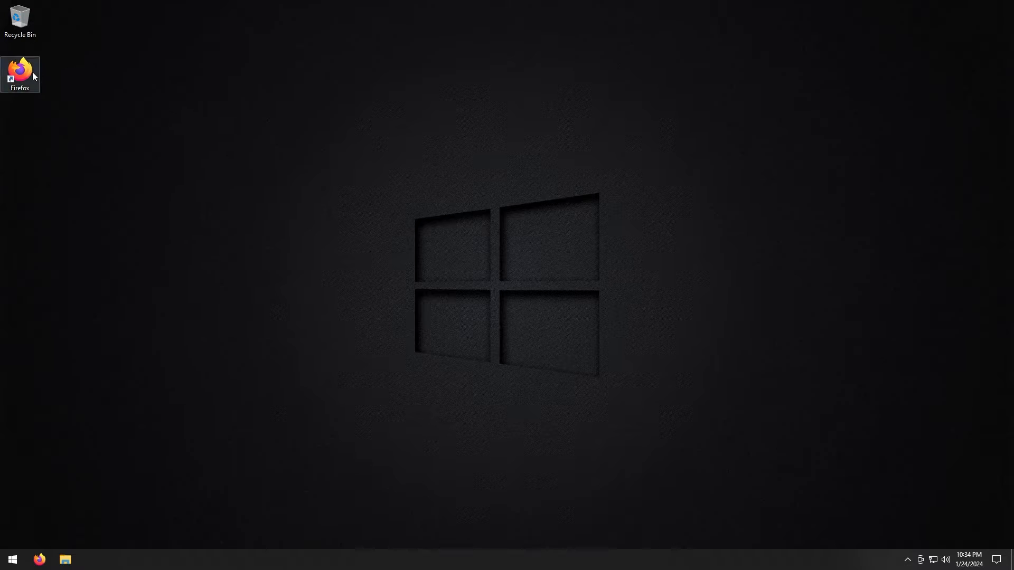
double_click(20, 69)
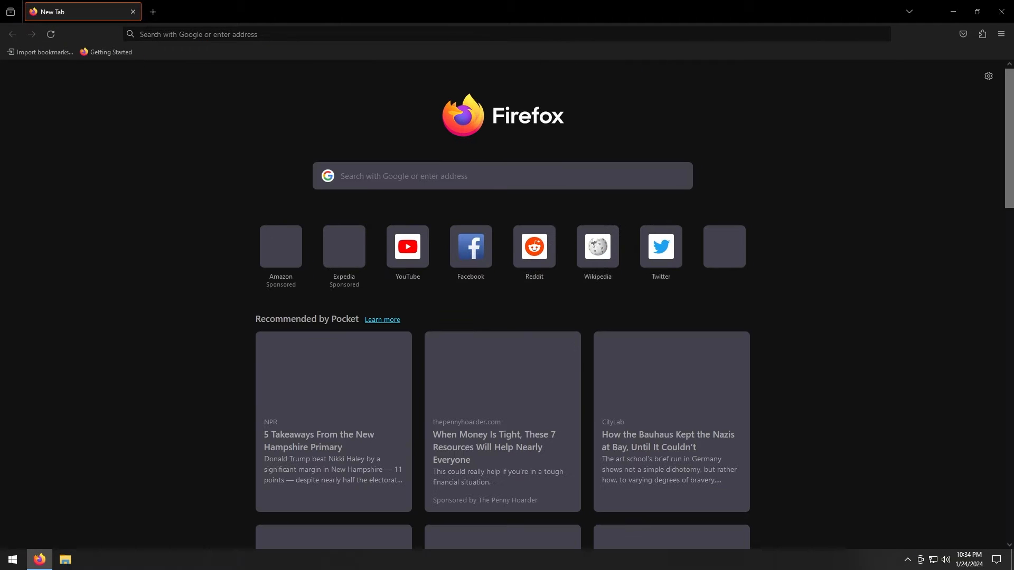
type("steamcmd")
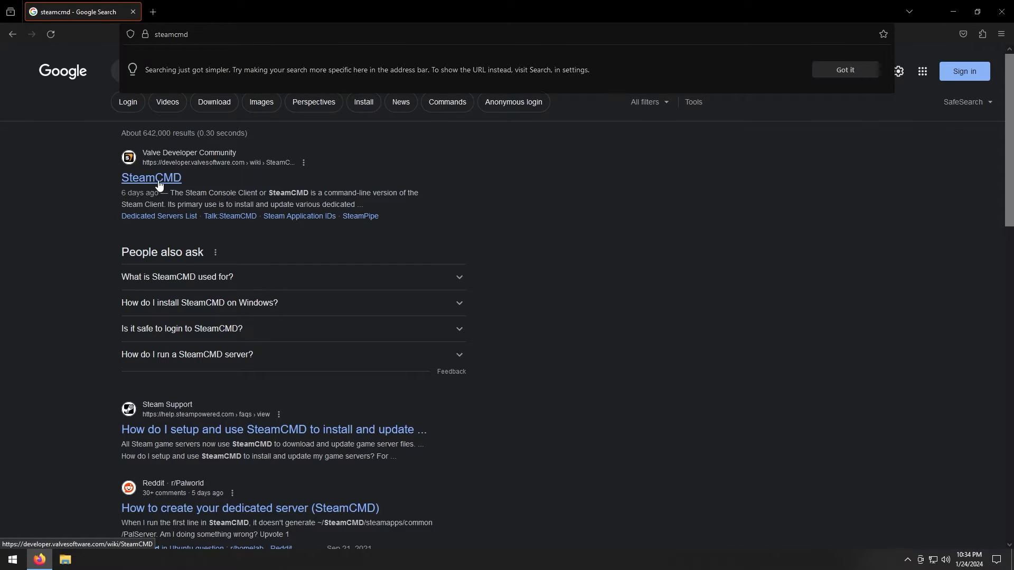
left_click(152, 178)
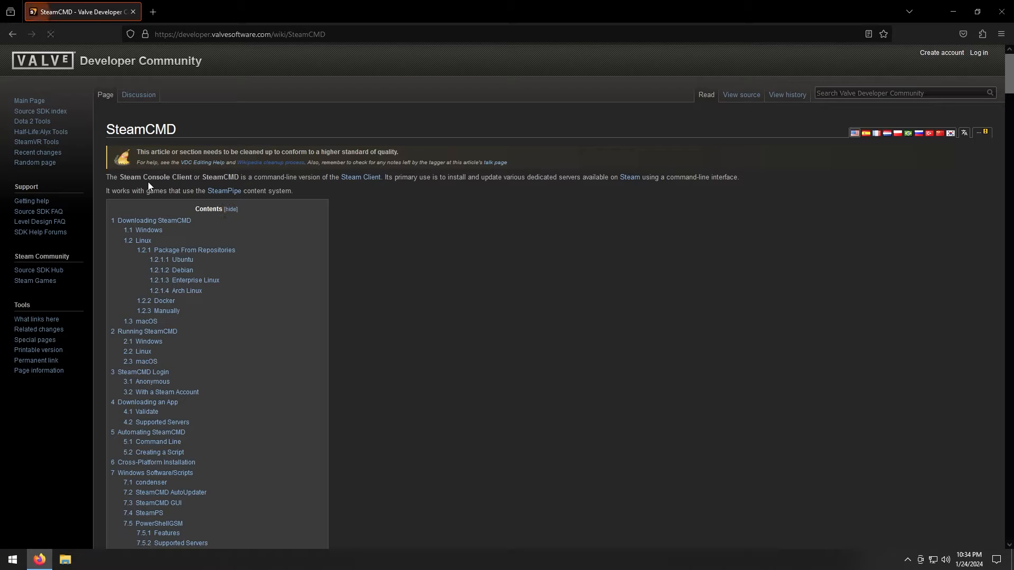
mouse_move(150, 233)
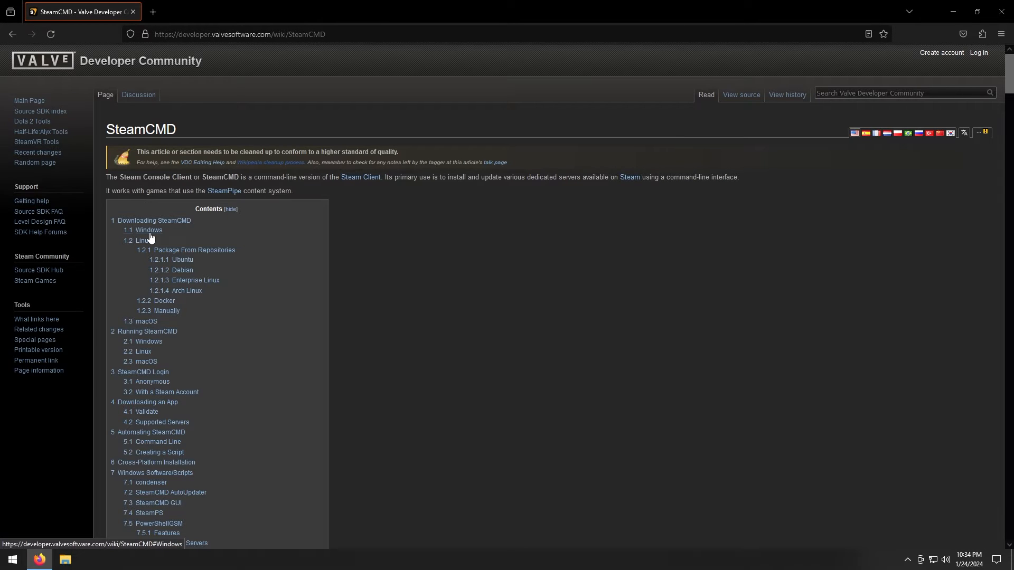
Download the SteamCMD Windows zip and show it in its Downloads folder
left_click(149, 231)
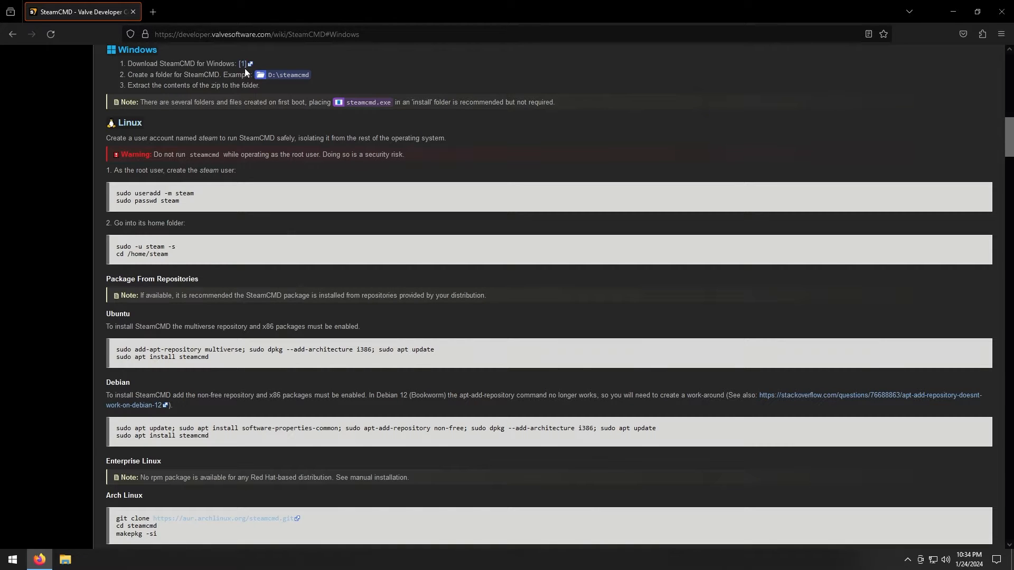
left_click(241, 64)
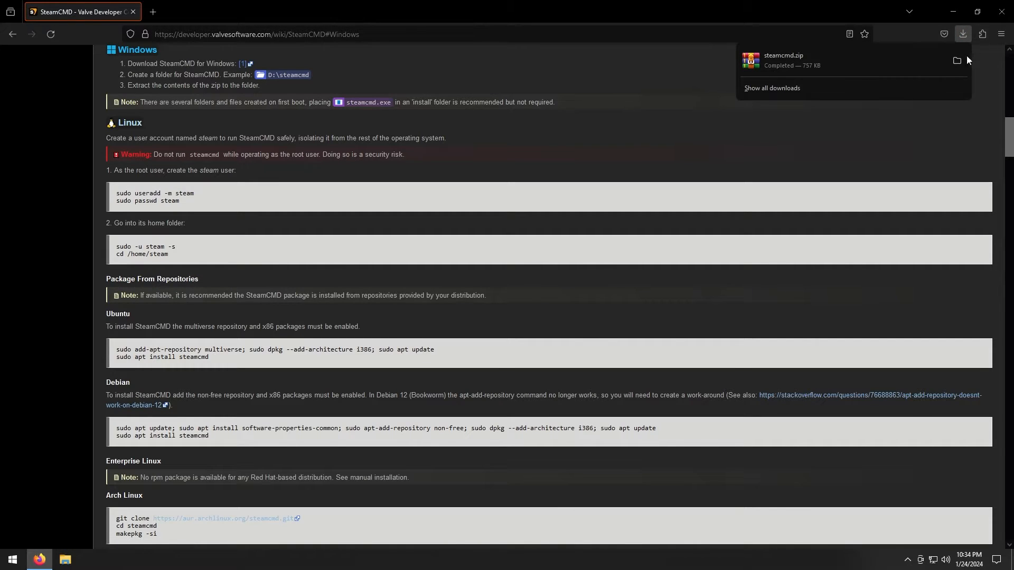
left_click(957, 61)
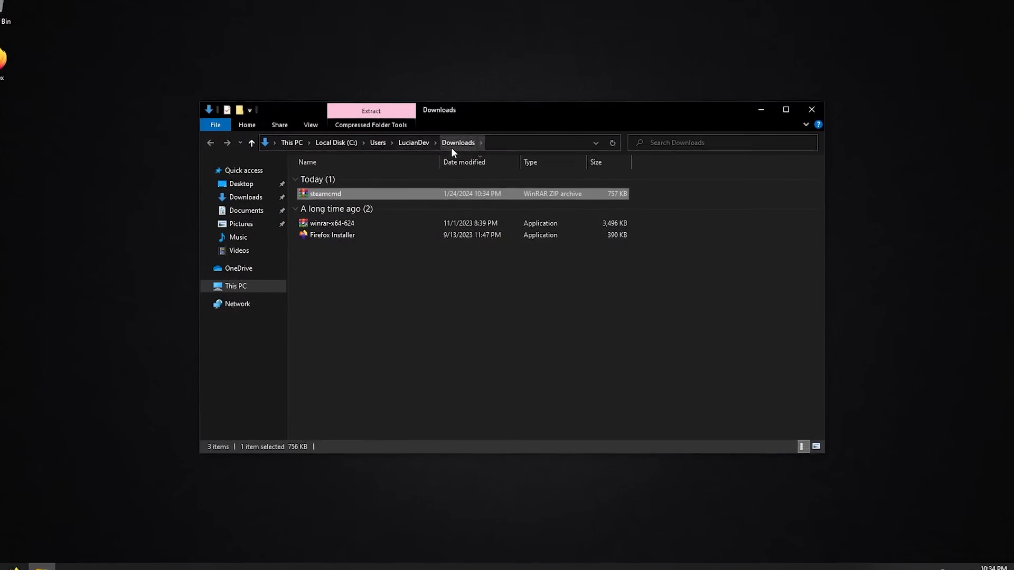
Extract steamcmd.zip into a steamcmd folder
right_click(323, 193)
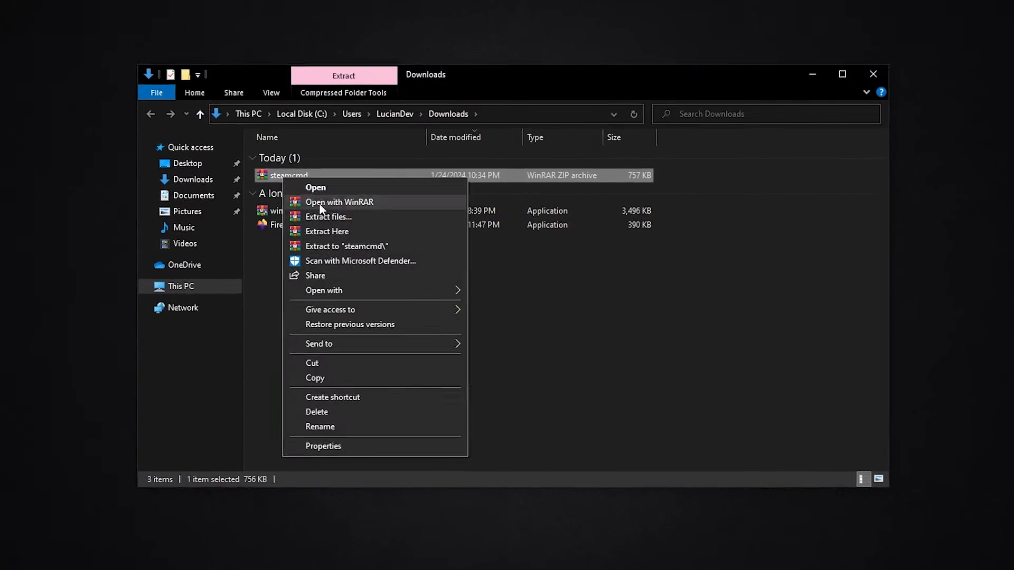
left_click(328, 216)
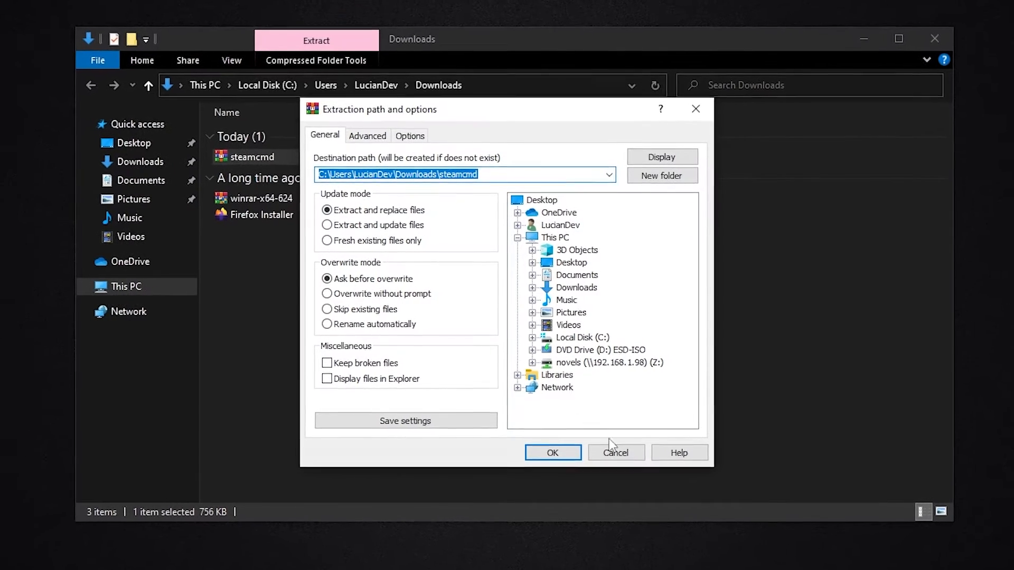
left_click(553, 452)
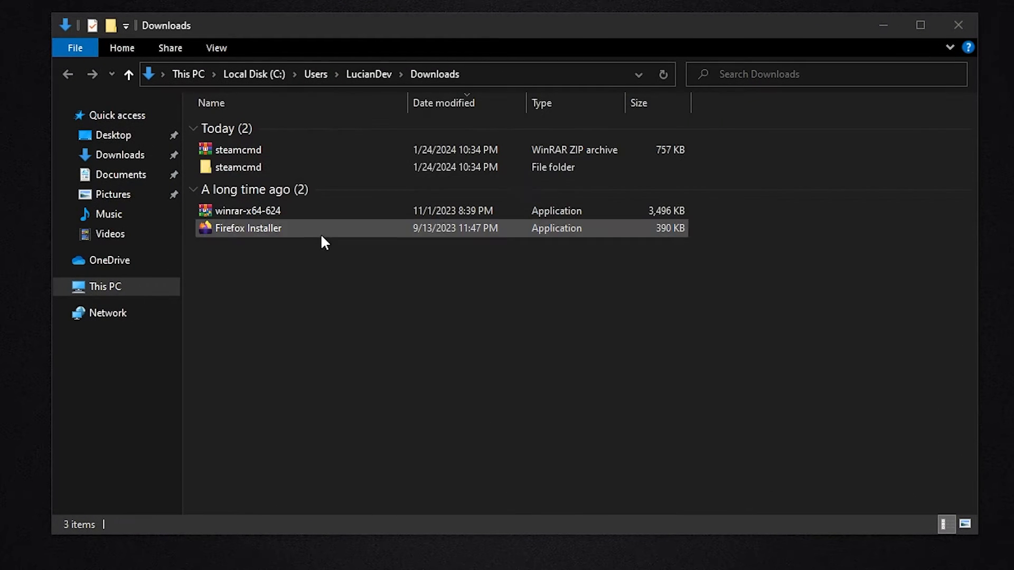
Move the steamcmd folder into a new C:\server folder and open it
left_click(238, 167)
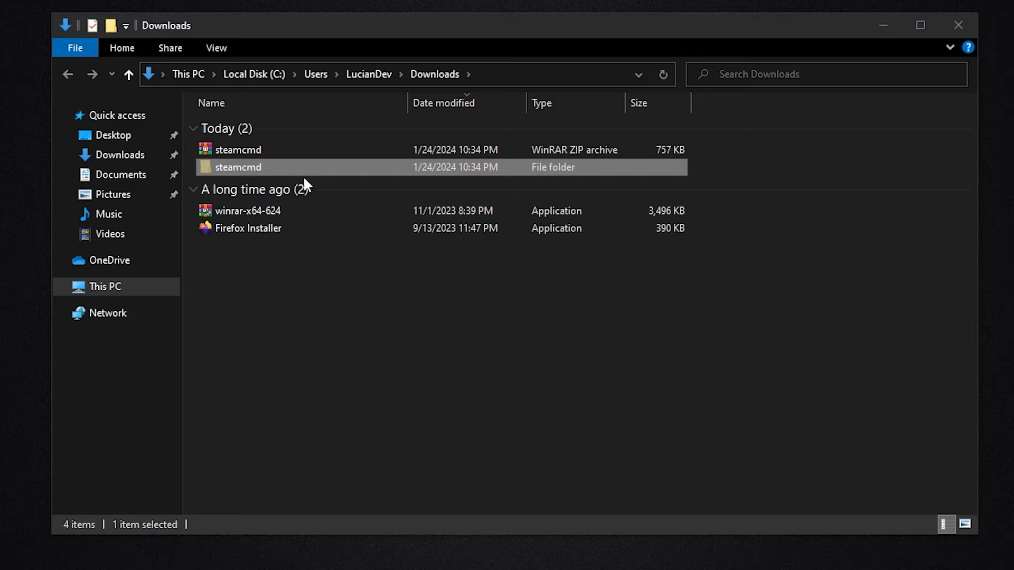
left_click(104, 287)
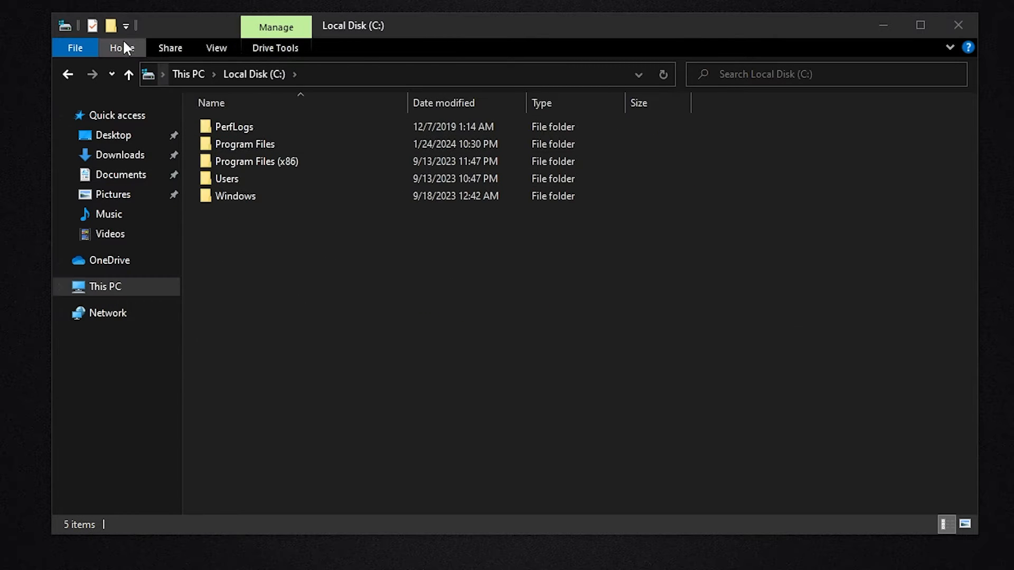
type("server")
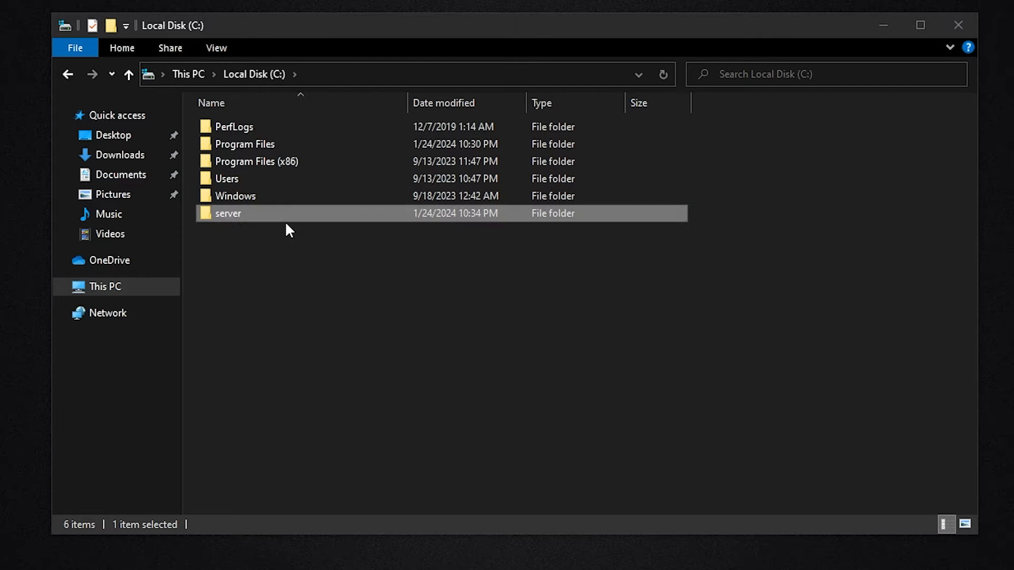
double_click(228, 213)
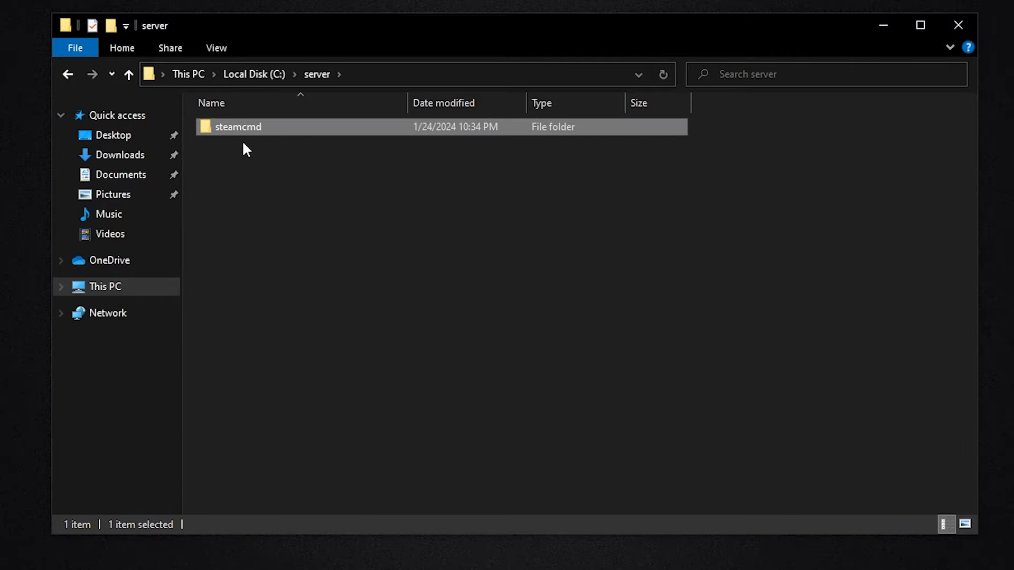
mouse_move(314, 138)
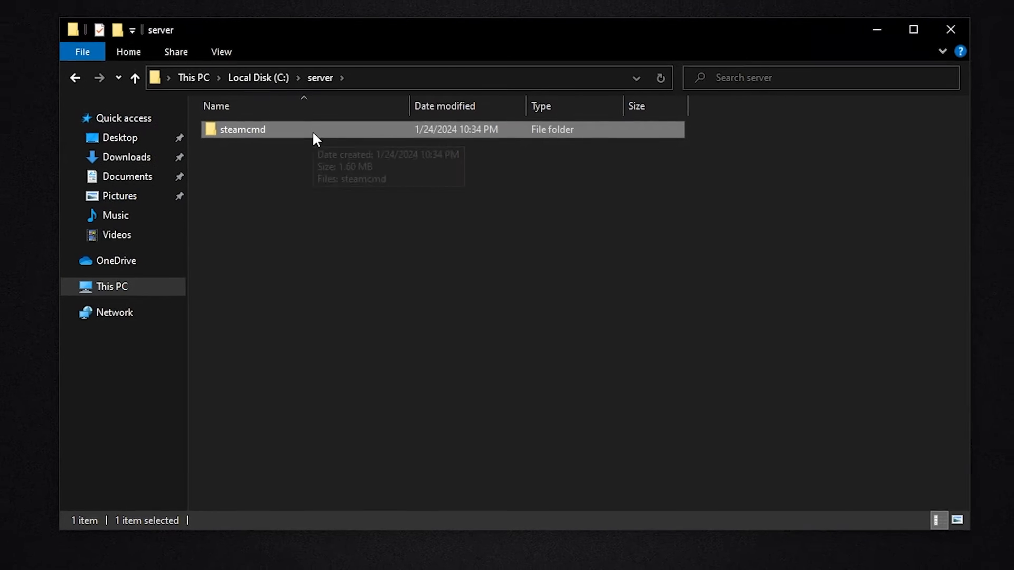
double_click(242, 129)
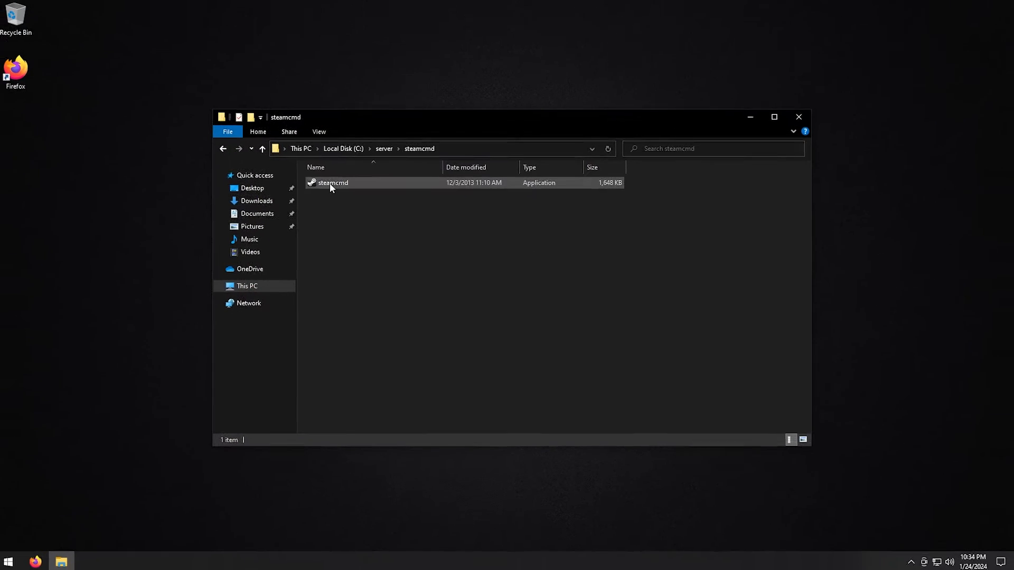
Run steamcmd.exe, create an empty enshrouded folder in C:\server, and select its path
double_click(334, 183)
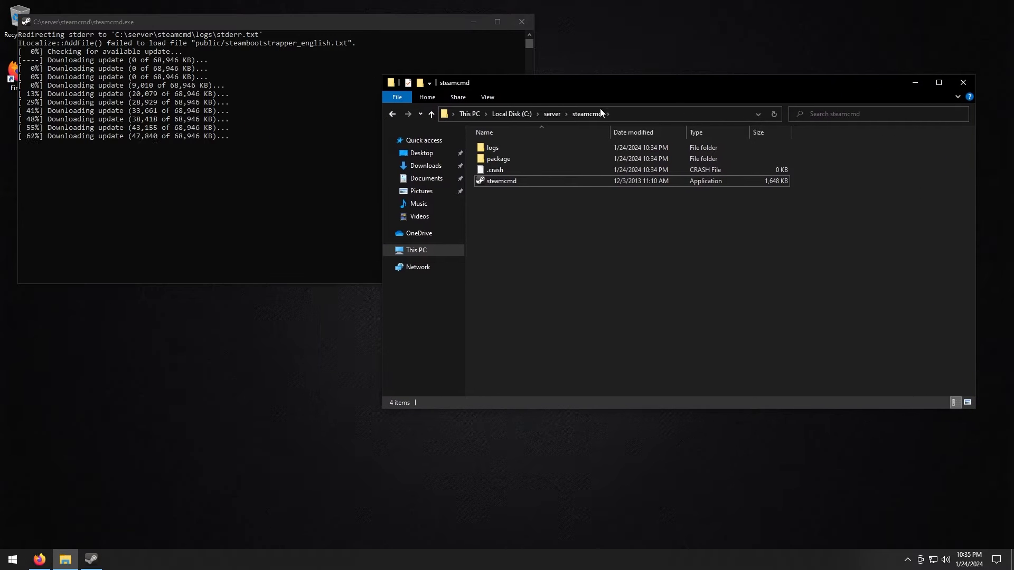
left_click(551, 114)
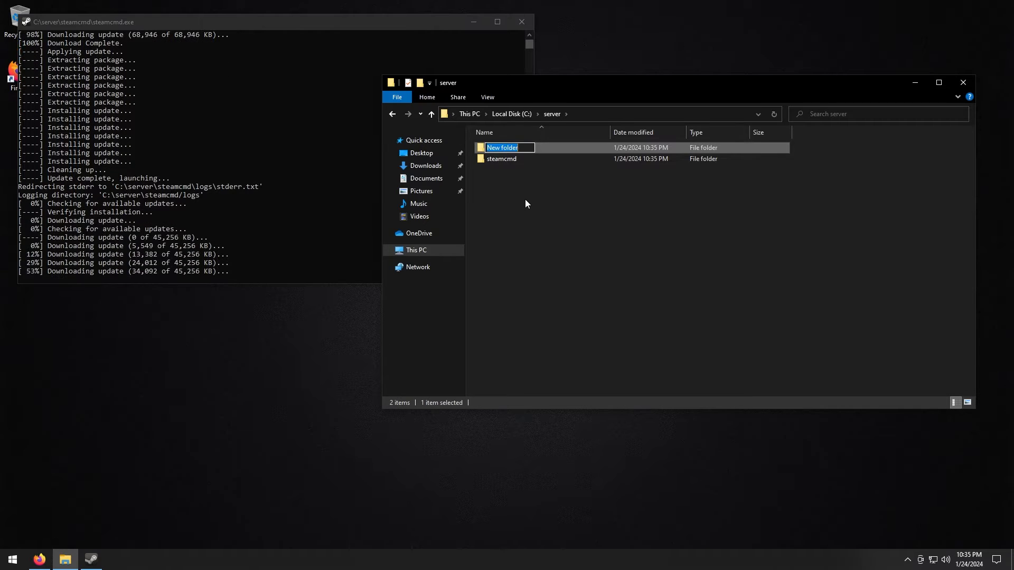
type("enshrouded")
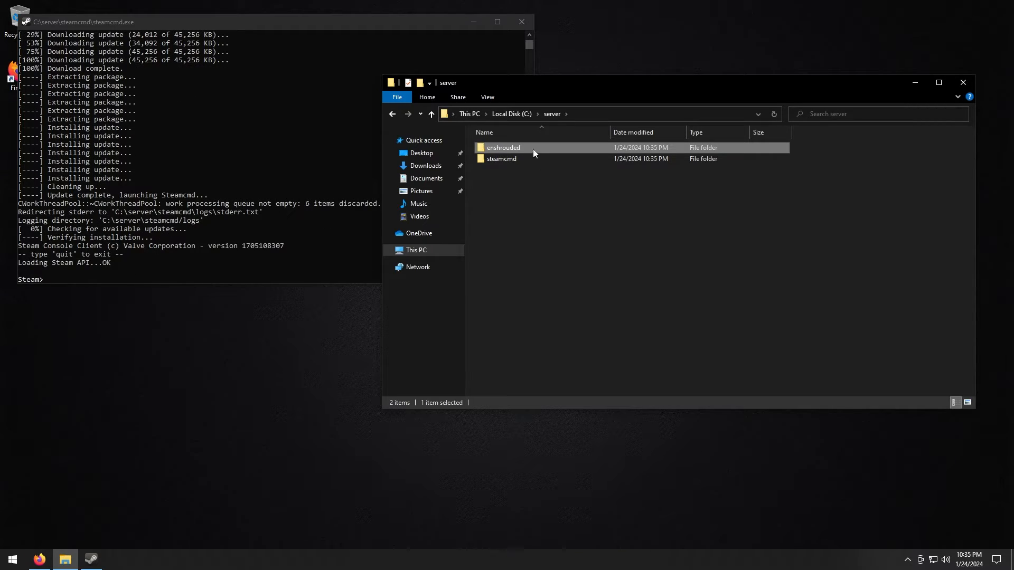
double_click(504, 147)
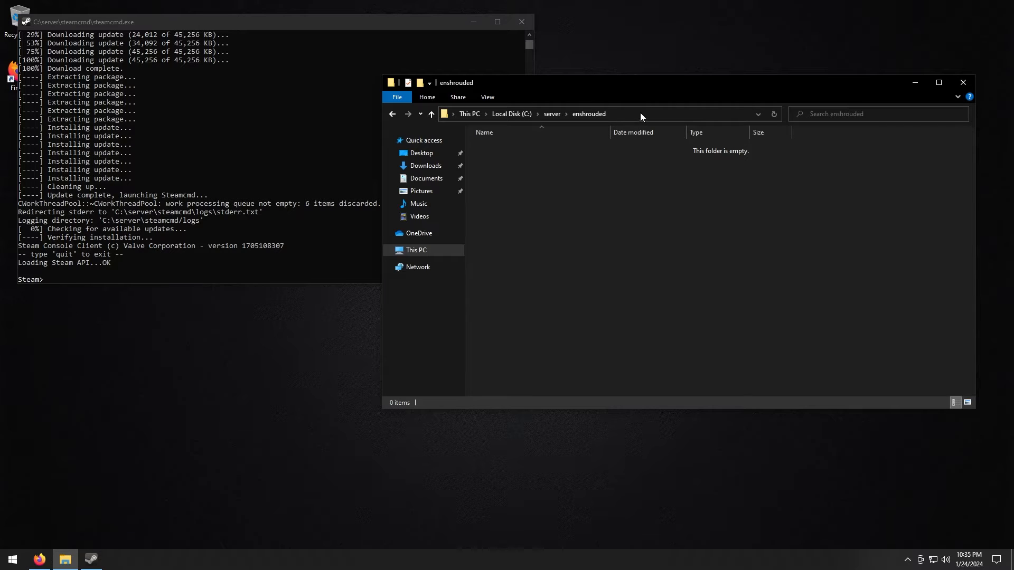
left_click(614, 114)
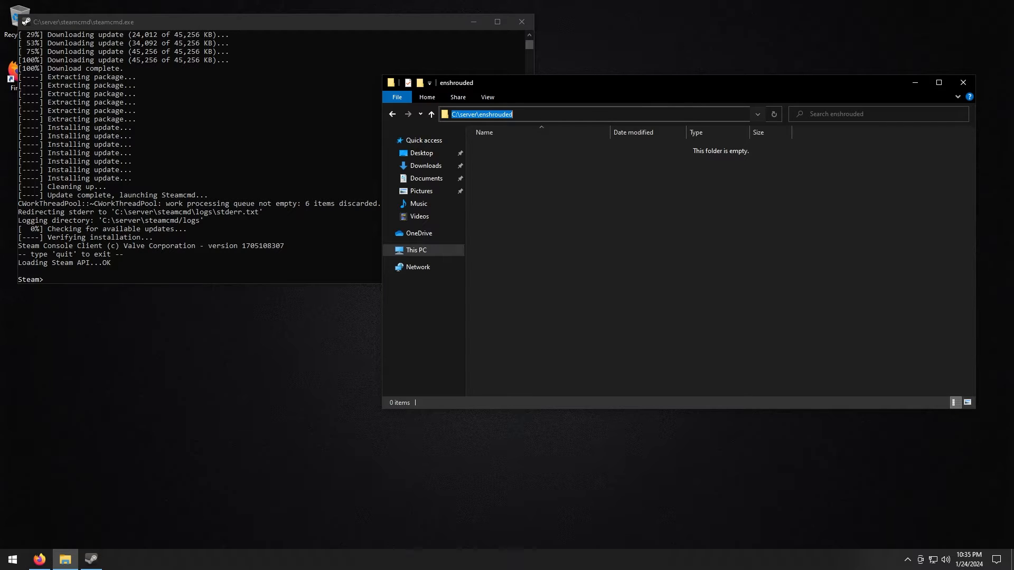
mouse_move(517, 126)
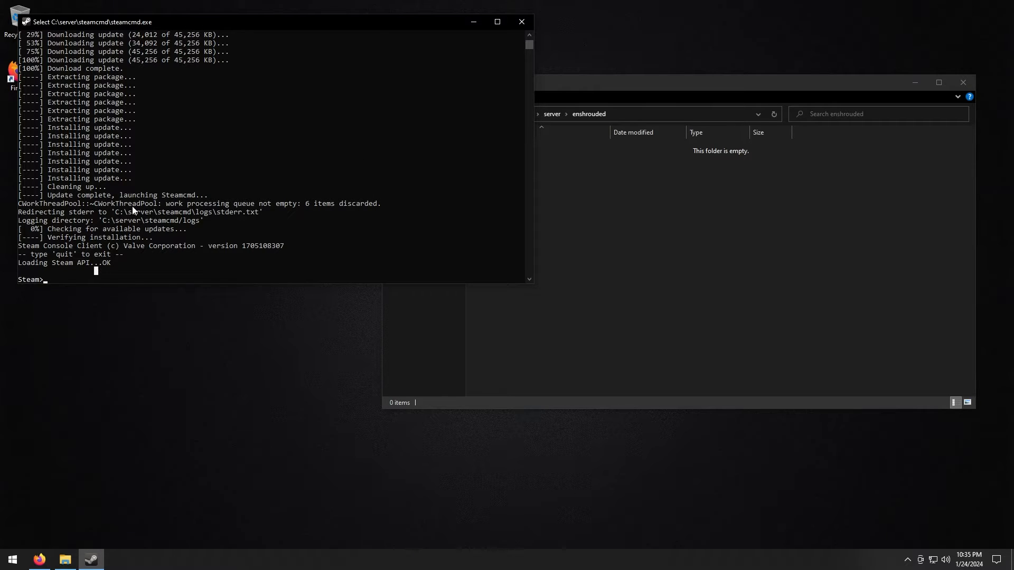
mouse_move(149, 249)
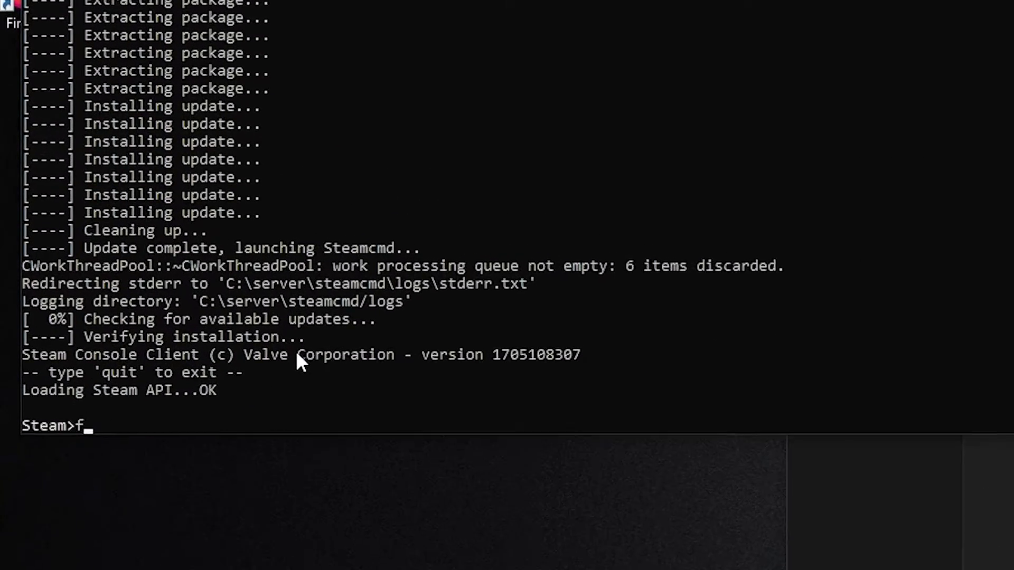
Run force_install_dir C:\server\enshrouded, then log in anonymously
type("orce")
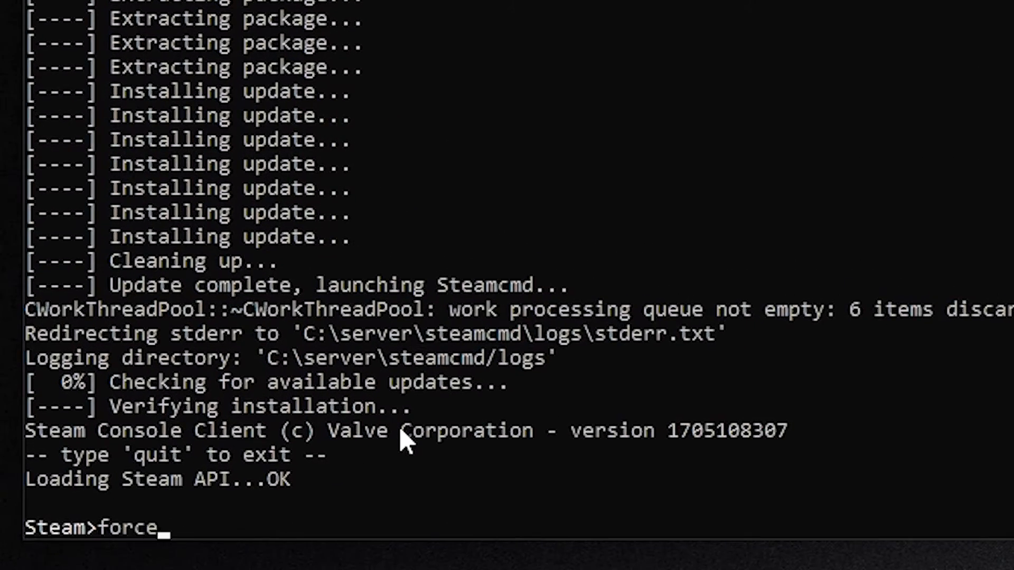
type("_install")
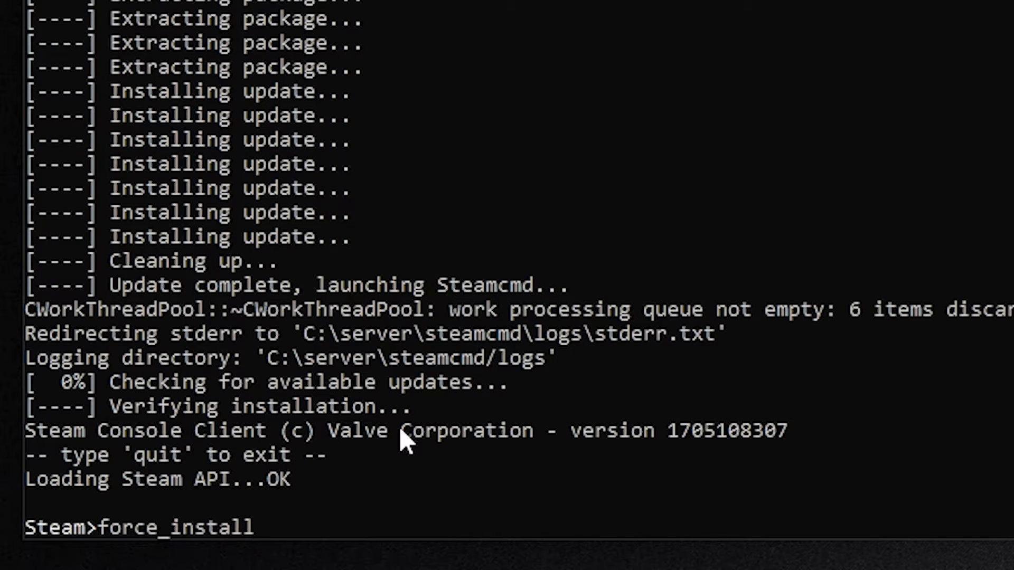
type("_dir")
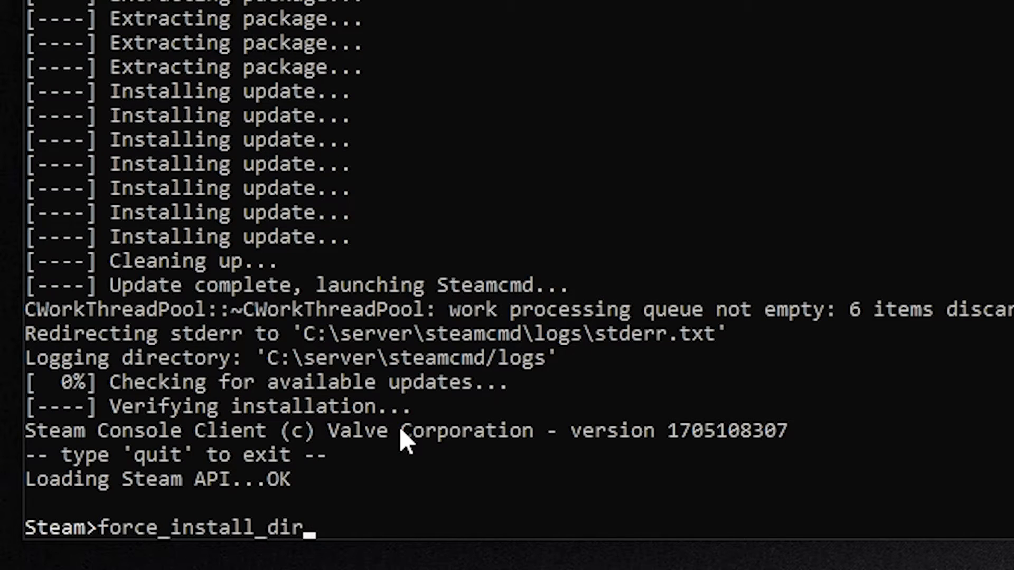
type("C:\\server\\enshrouded")
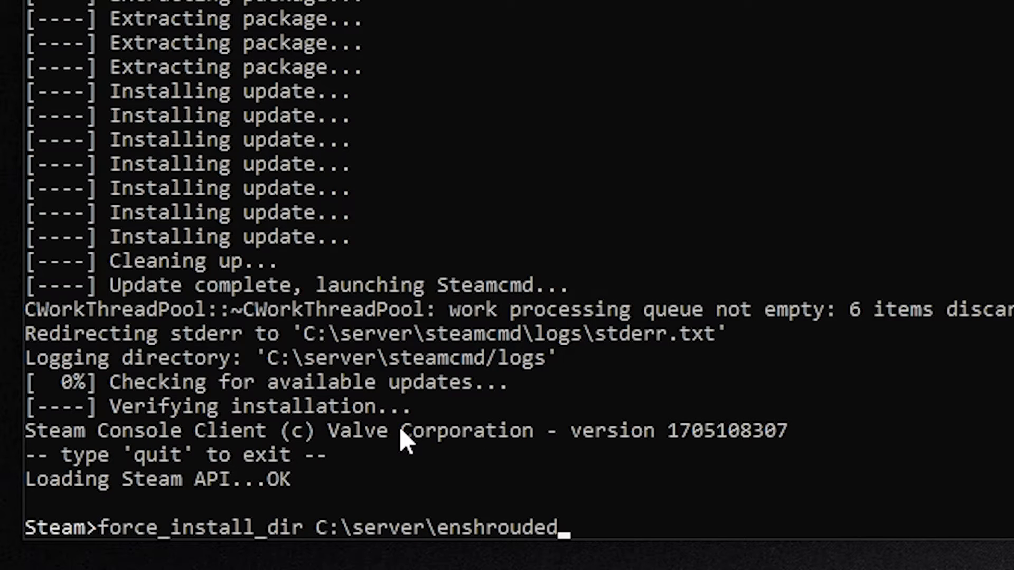
mouse_move(702, 501)
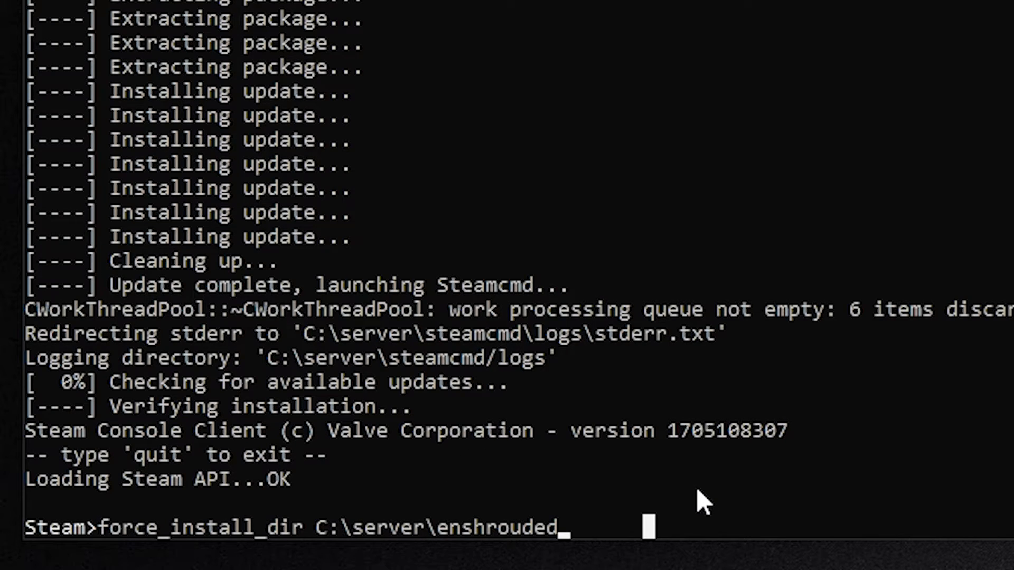
key("Return")
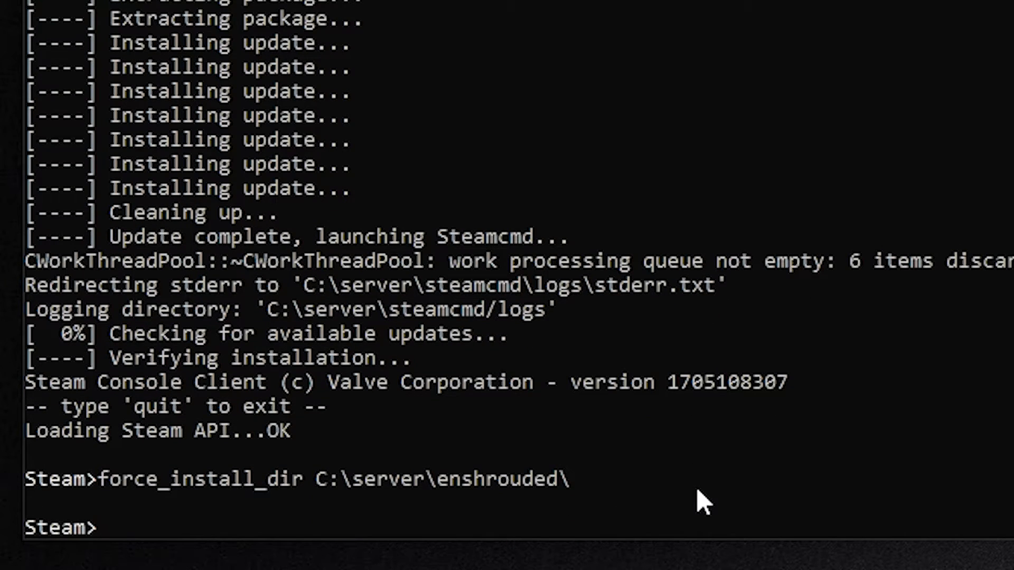
type("login anonymous")
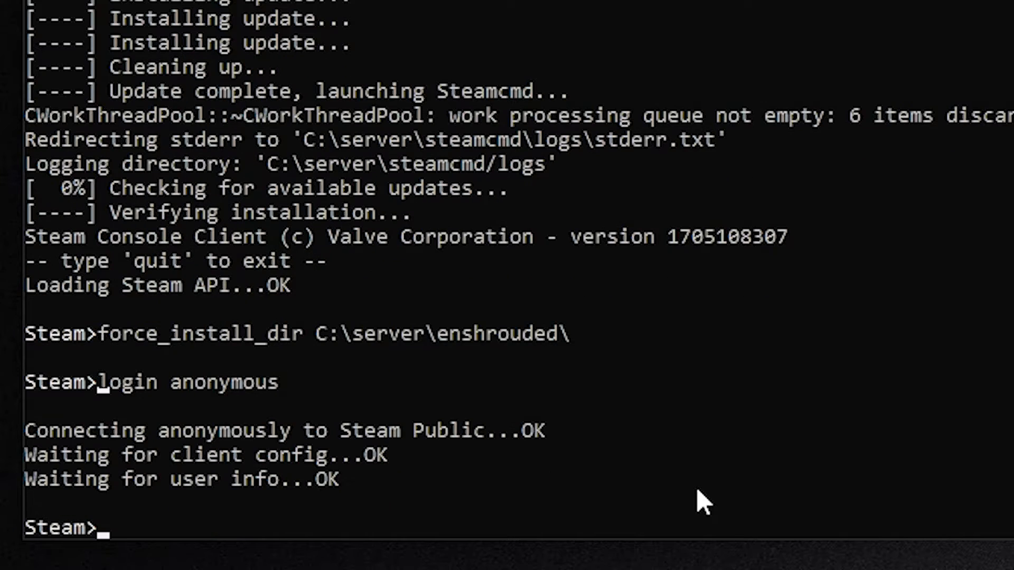
Enter app_update 2278520 validate to start downloading the Enshrouded server
type("app")
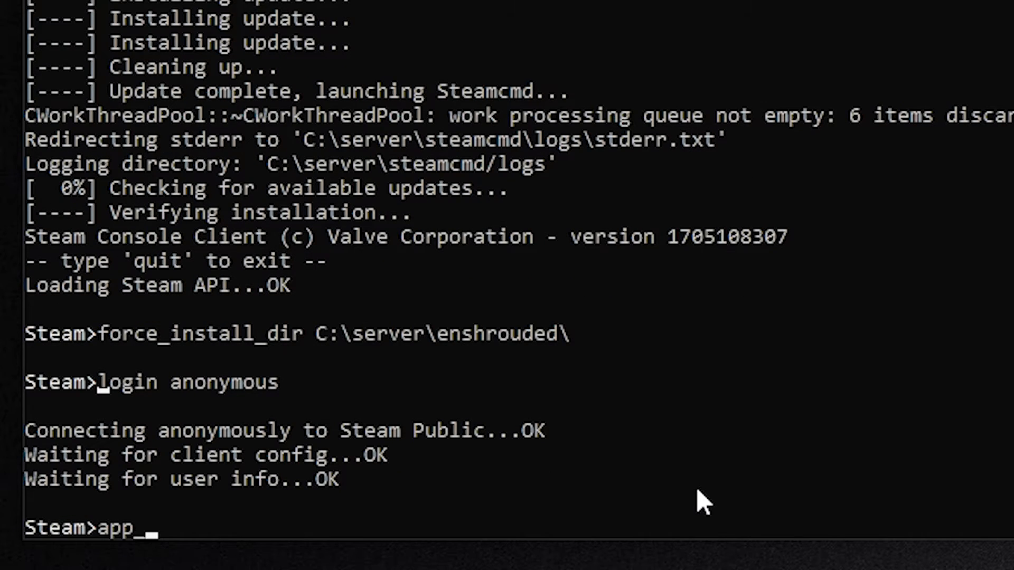
type("_update")
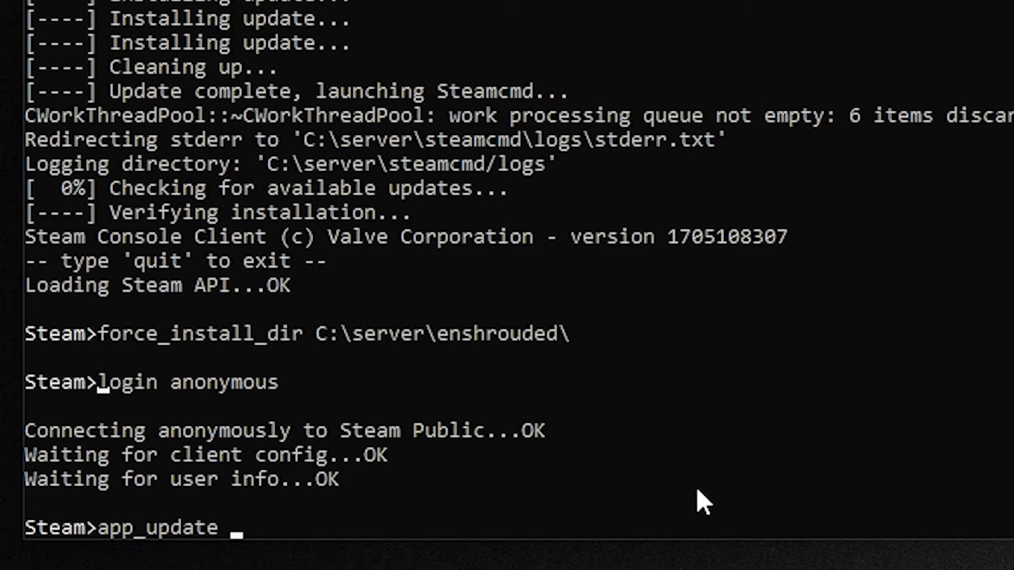
type("2")
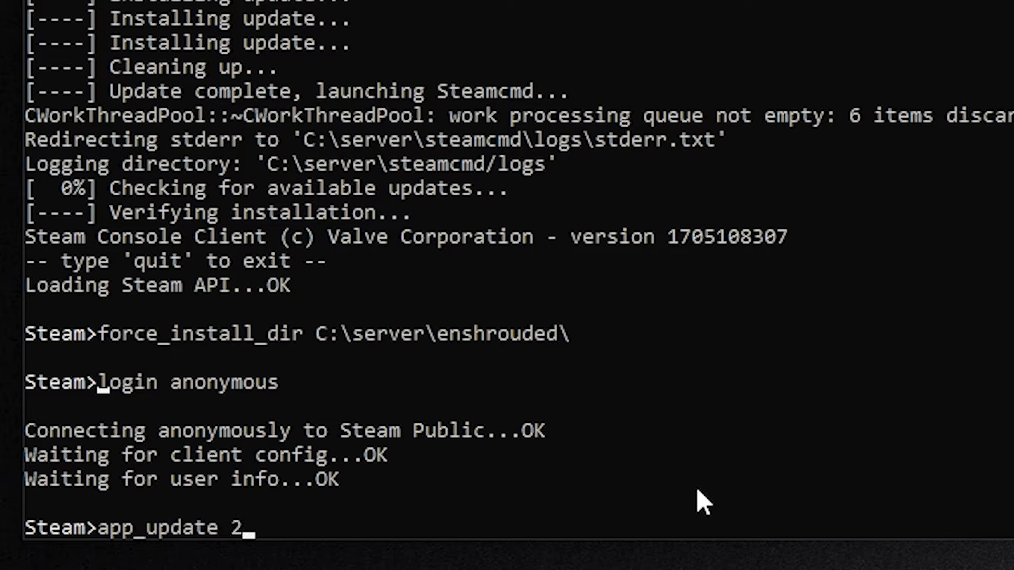
type("2785")
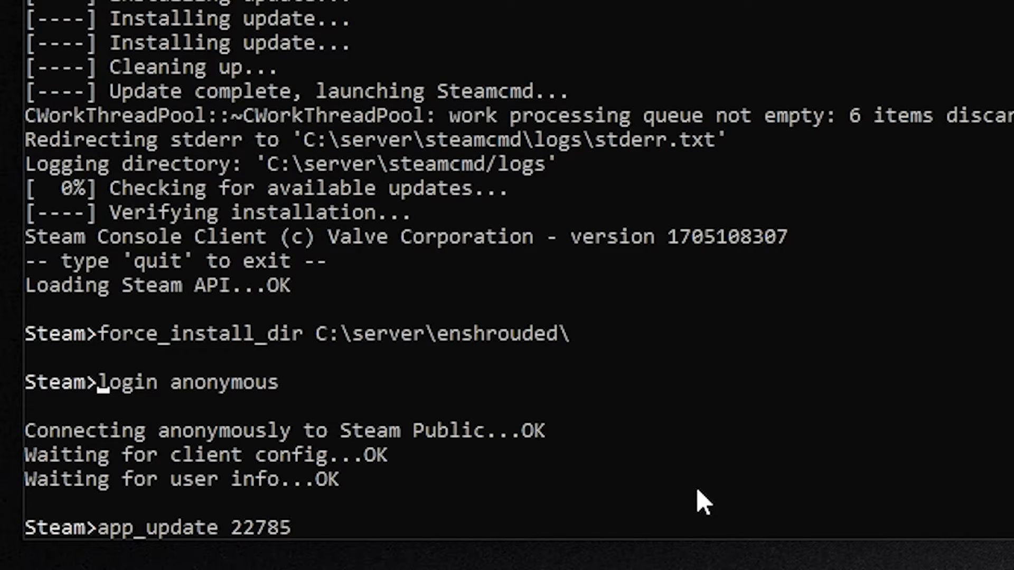
type("20")
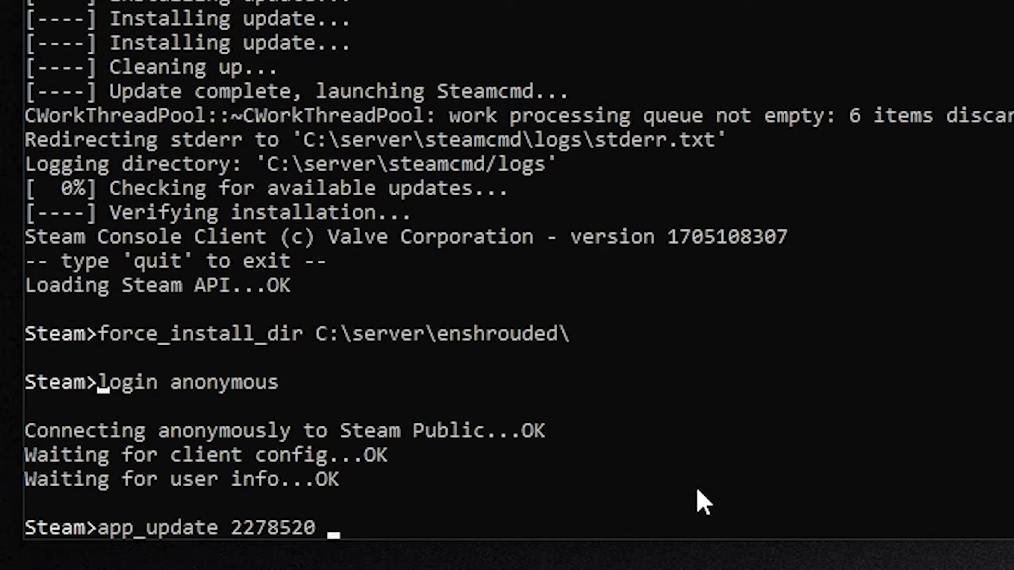
type("validate")
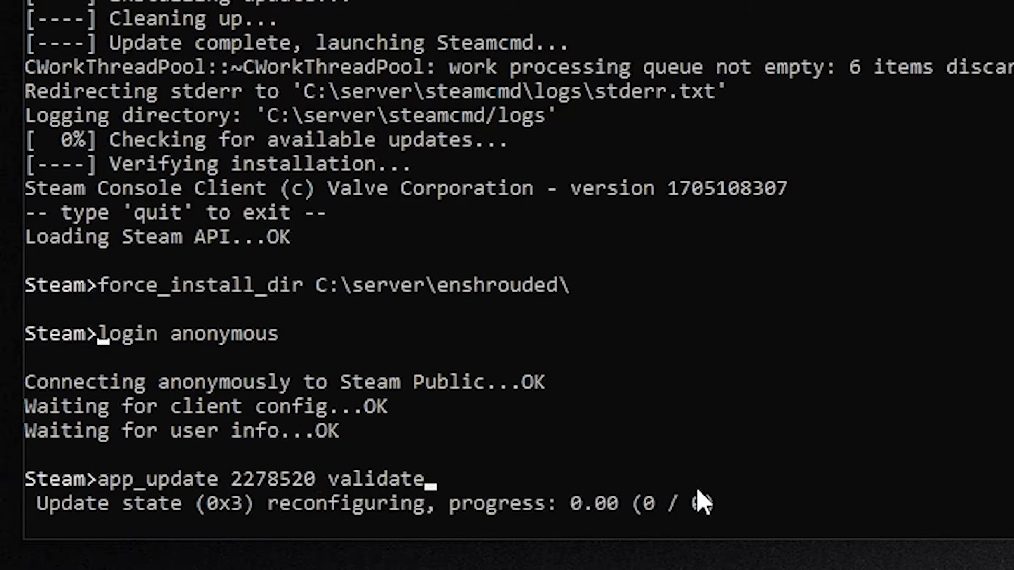
Follow the install output to 'Success! App fully installed', then exit SteamCMD
scroll("down", 3)
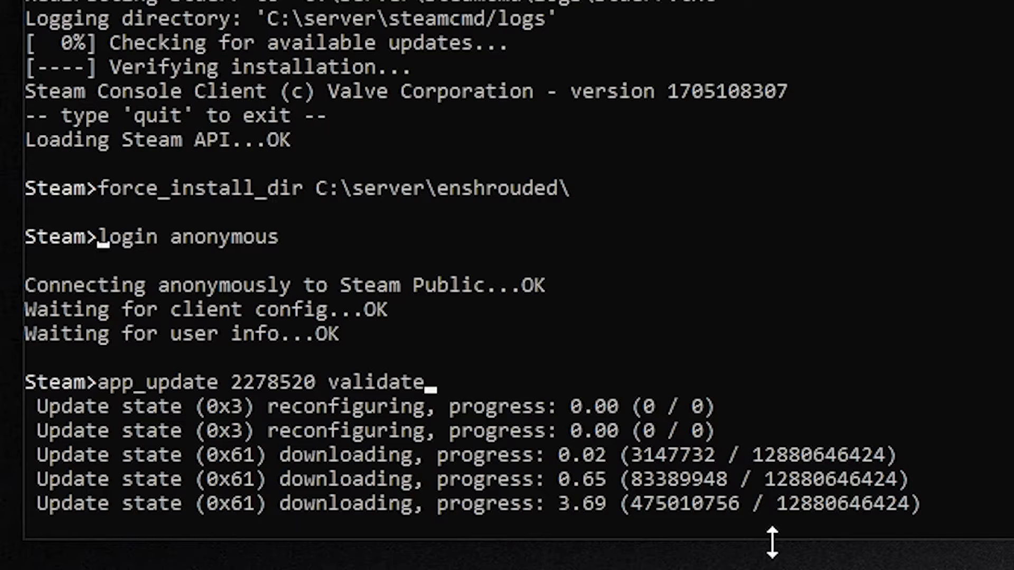
scroll("down", 3)
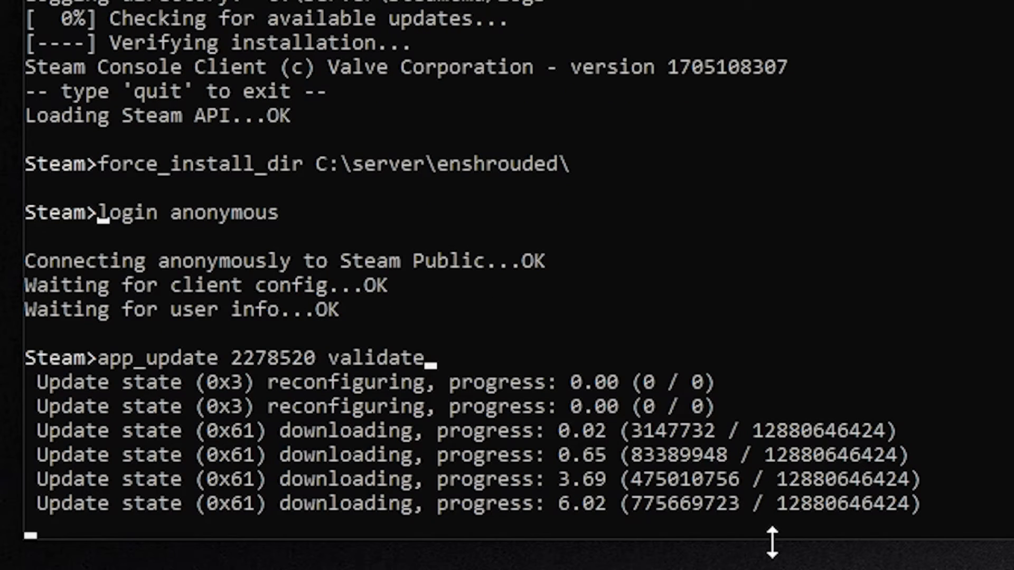
scroll("down", 3)
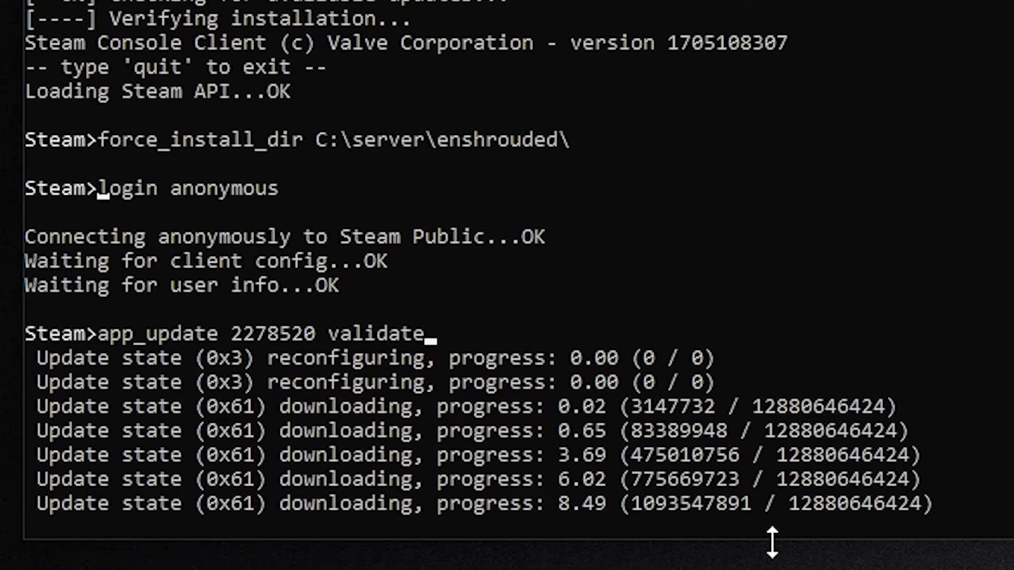
scroll("down", 3)
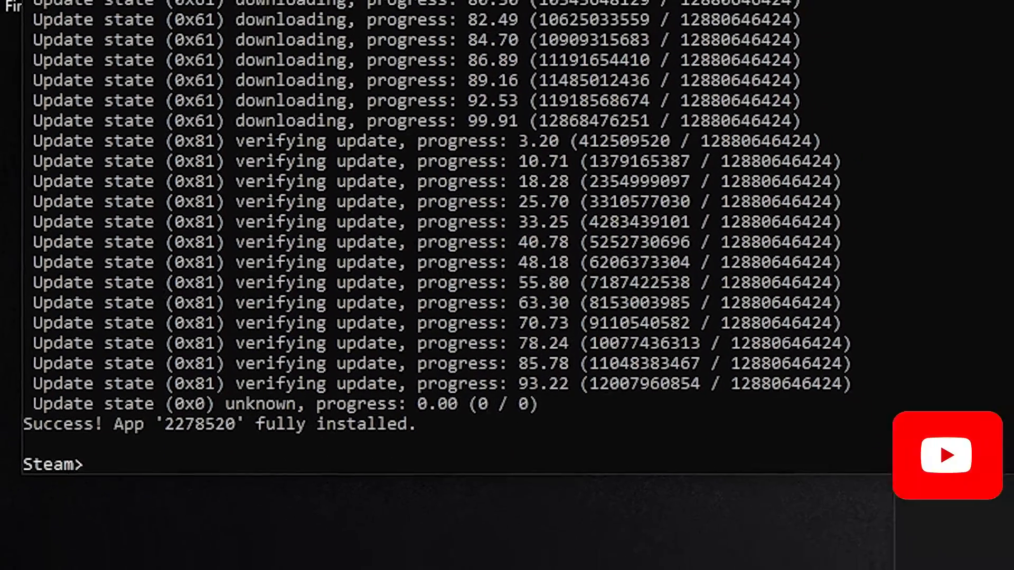
type("exi")
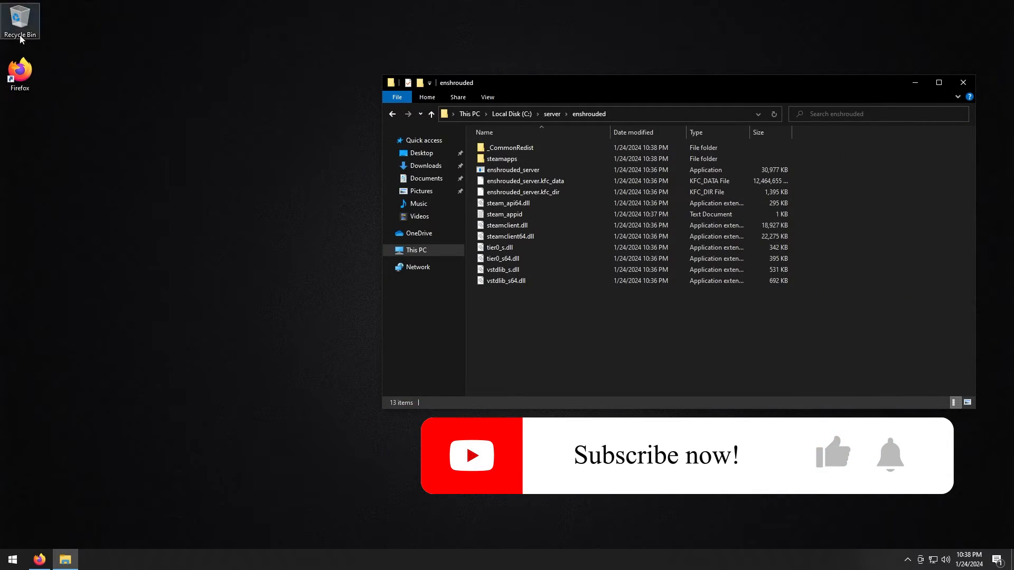
mouse_move(335, 150)
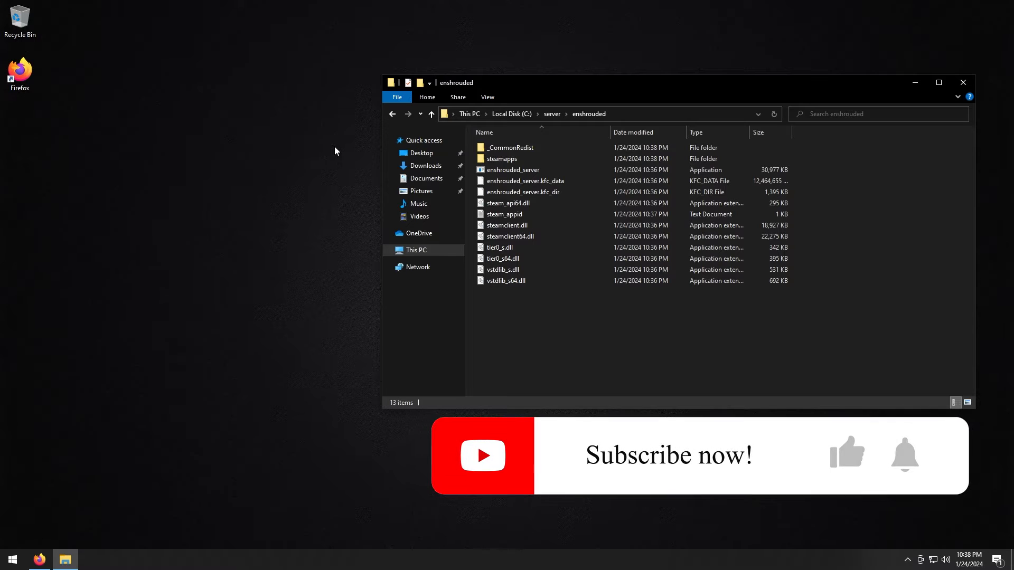
Launch enshrouded_server.exe and allow it through the Windows firewall
left_click(513, 170)
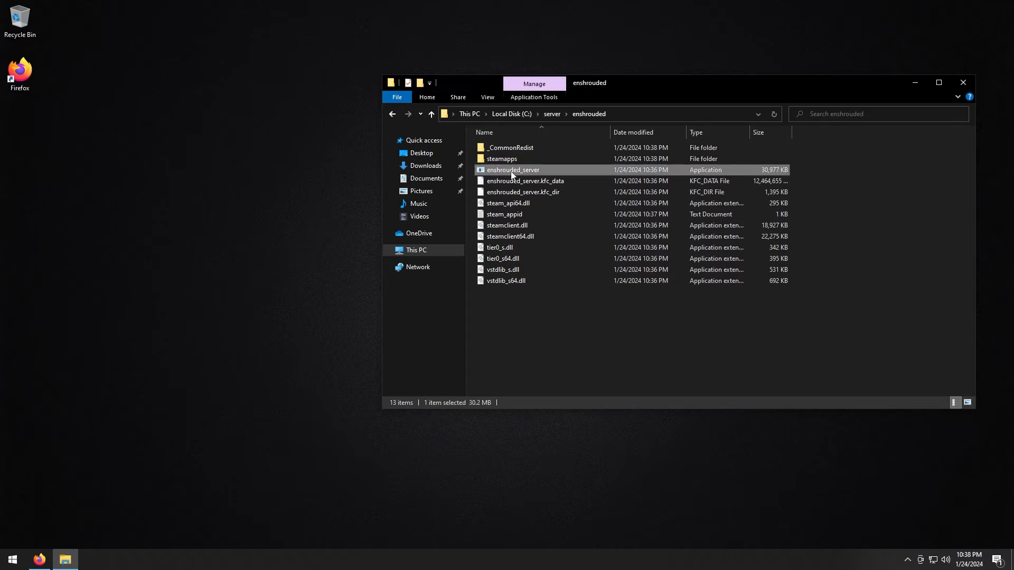
mouse_move(513, 172)
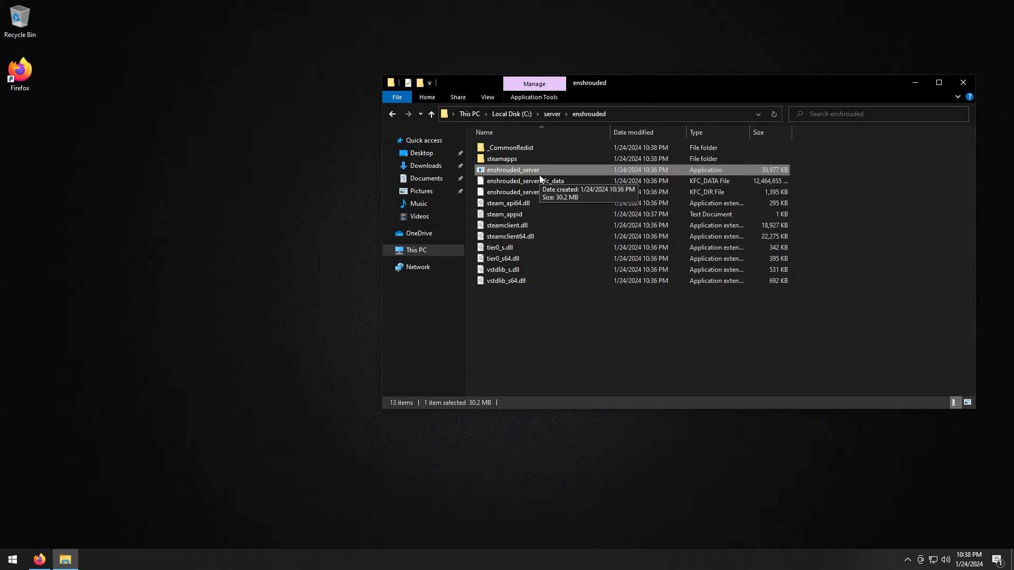
double_click(512, 169)
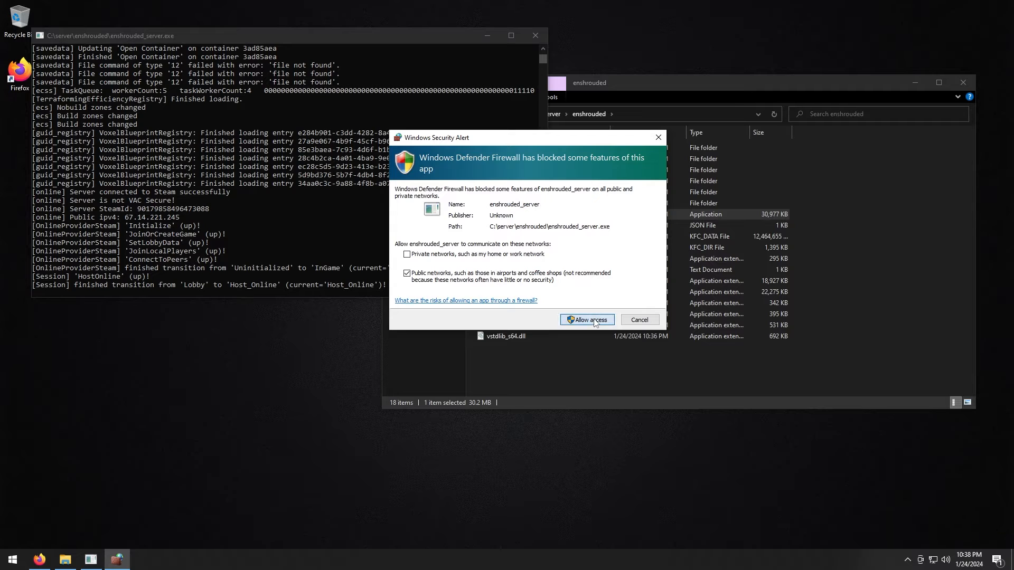
left_click(586, 320)
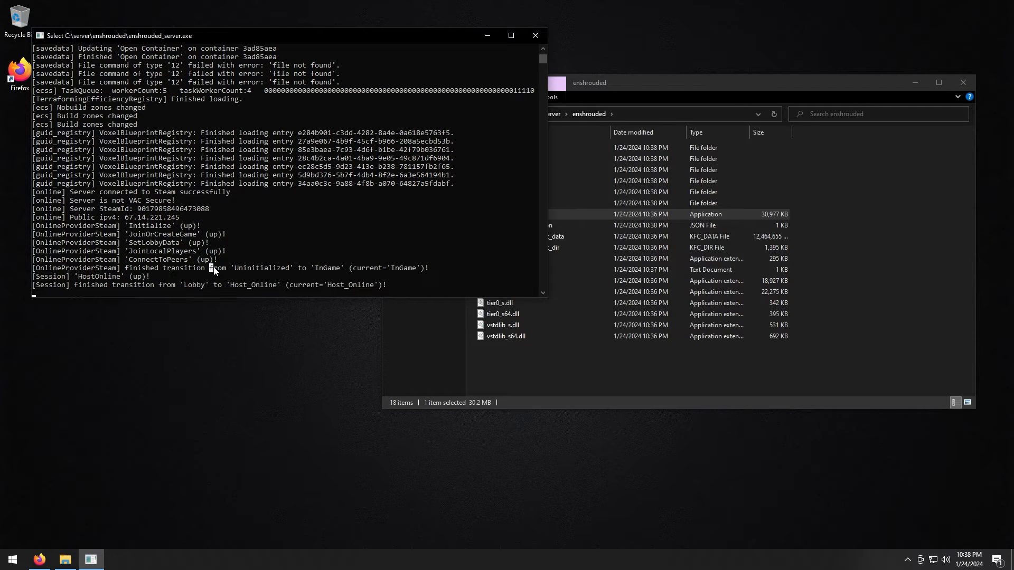
mouse_move(236, 227)
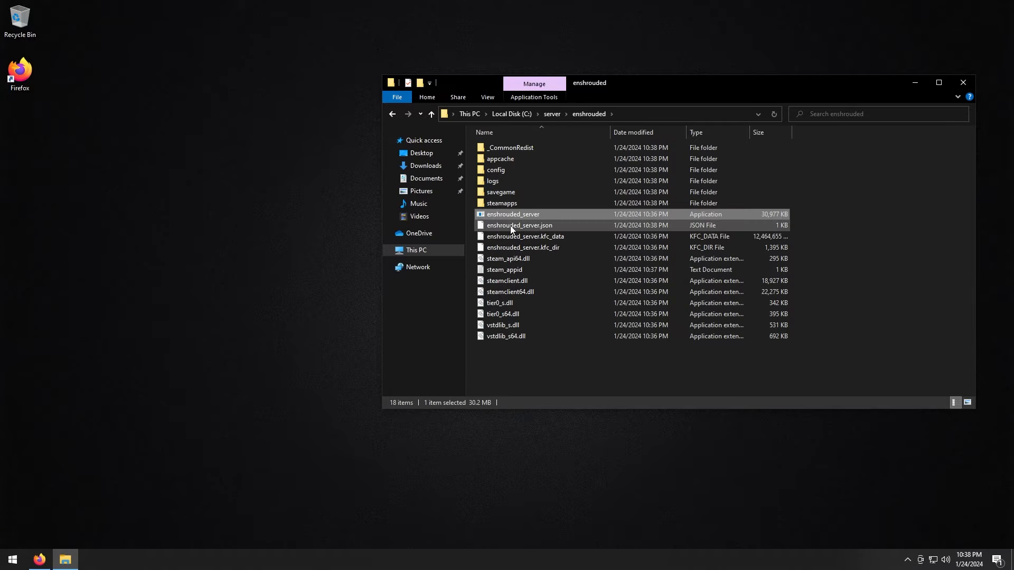
Open enshrouded_server.json with Notepad
left_click(519, 225)
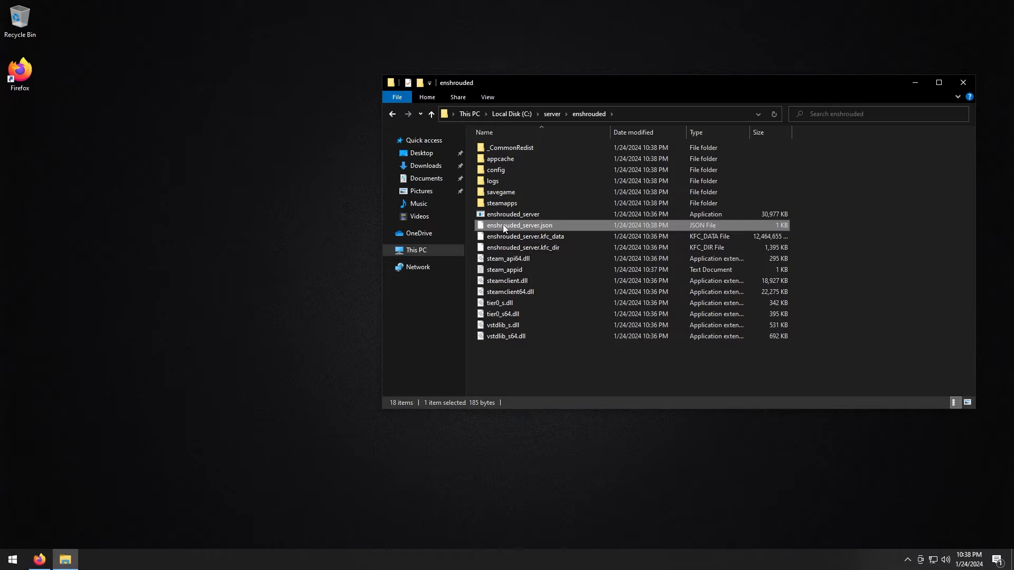
double_click(518, 225)
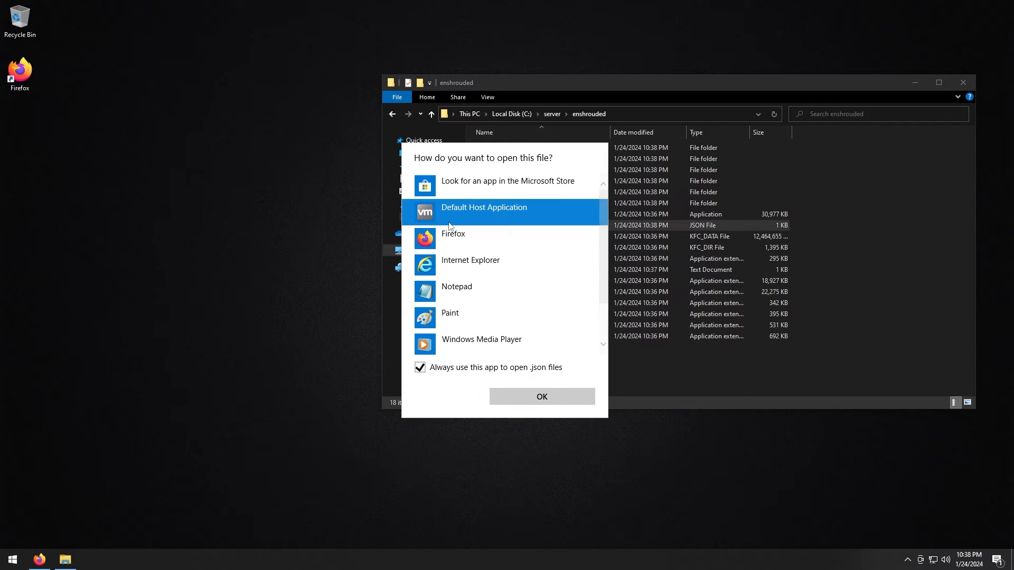
left_click(541, 397)
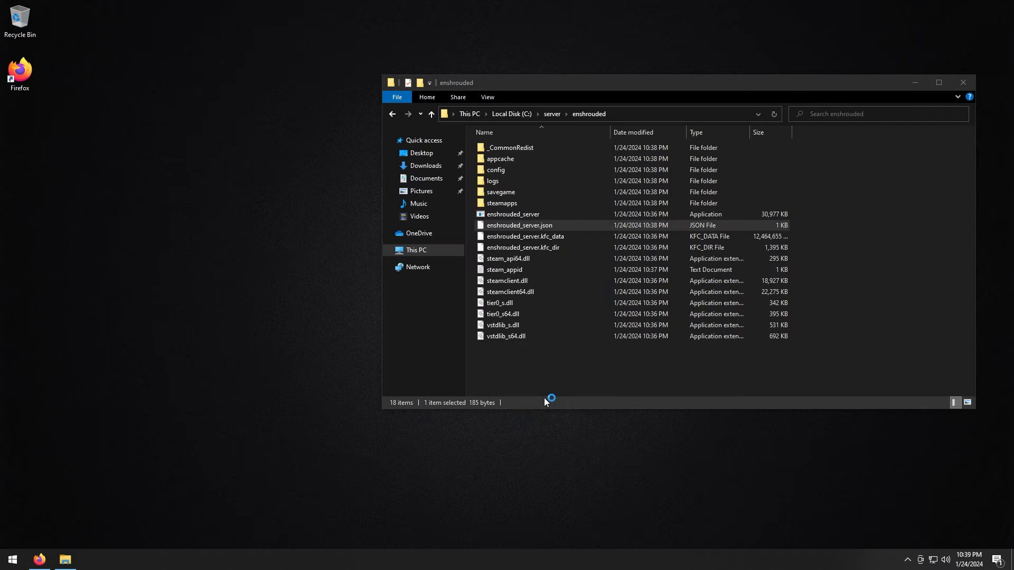
Change the server name value to 'Lucian's Server' and check the empty password value
double_click(518, 225)
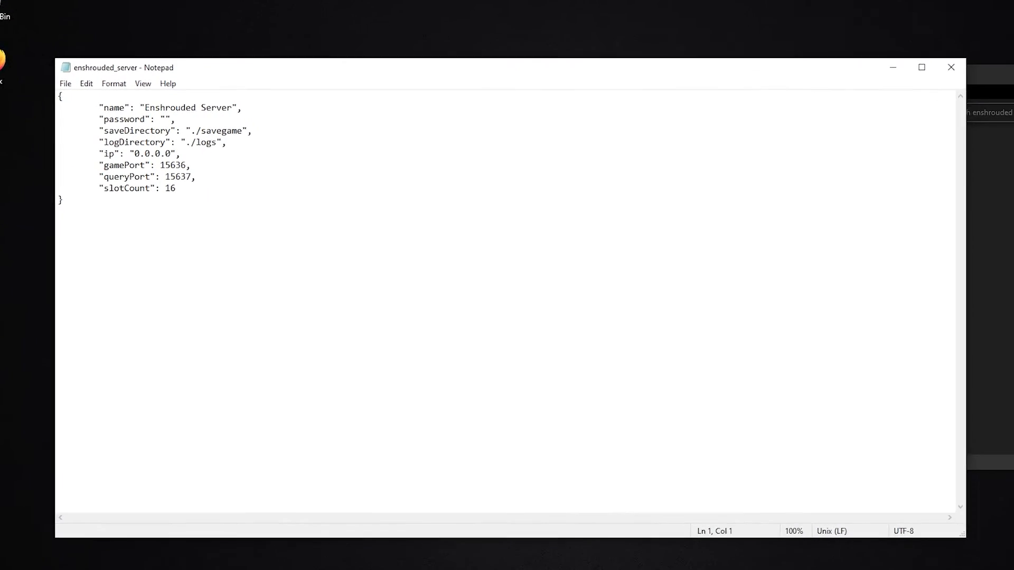
double_click(184, 107)
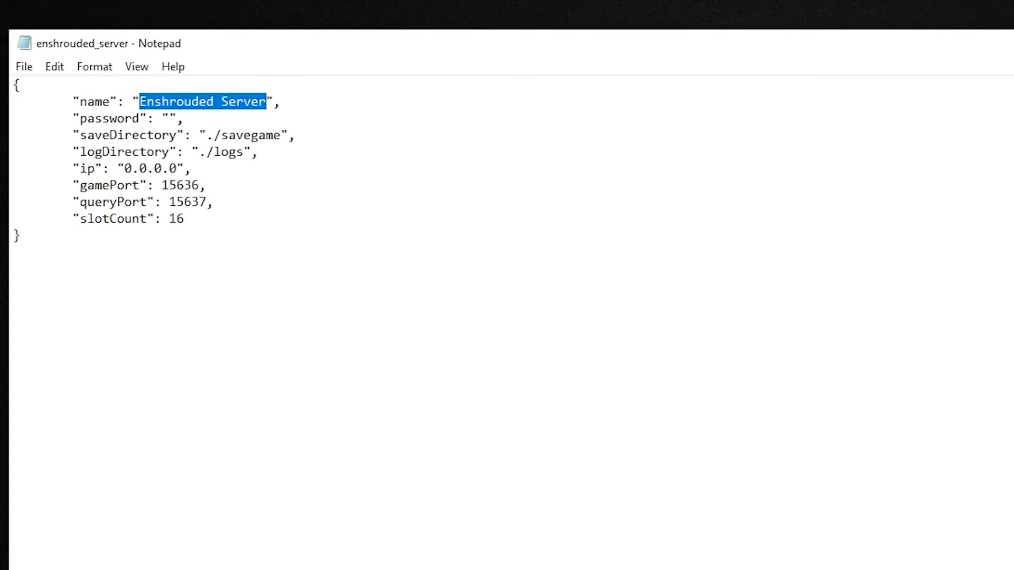
type("Luci\",")
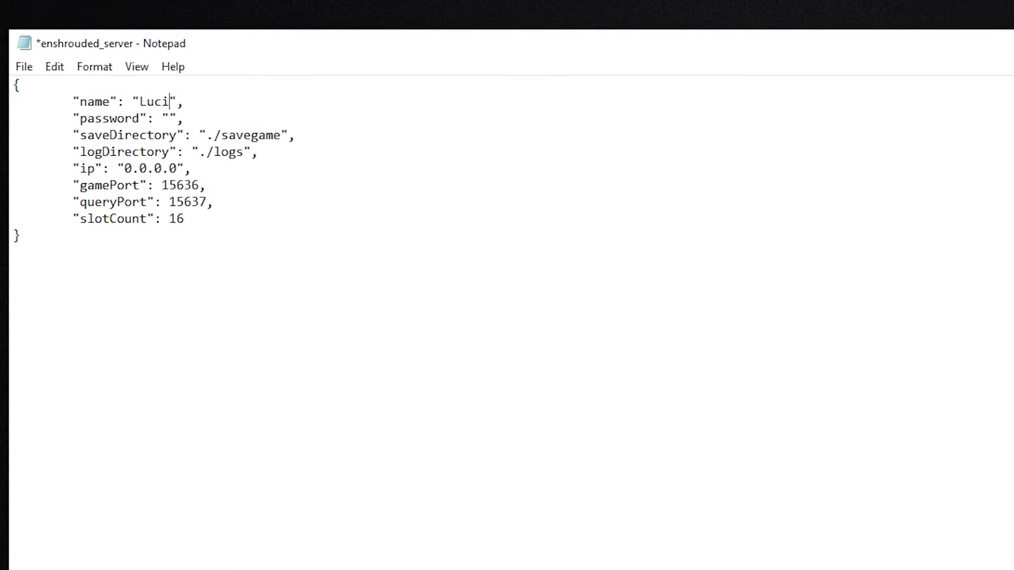
type("an's")
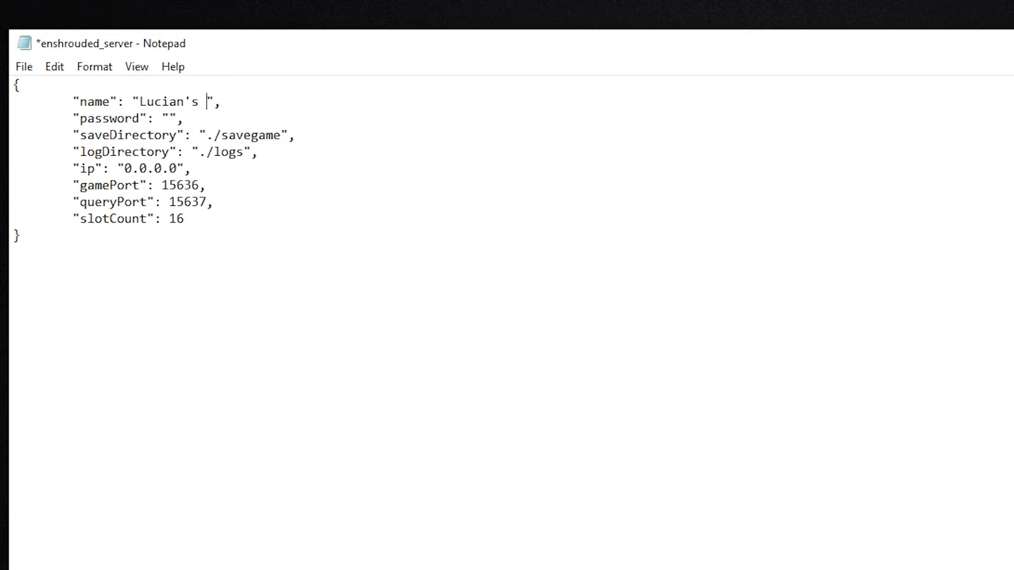
type("Server")
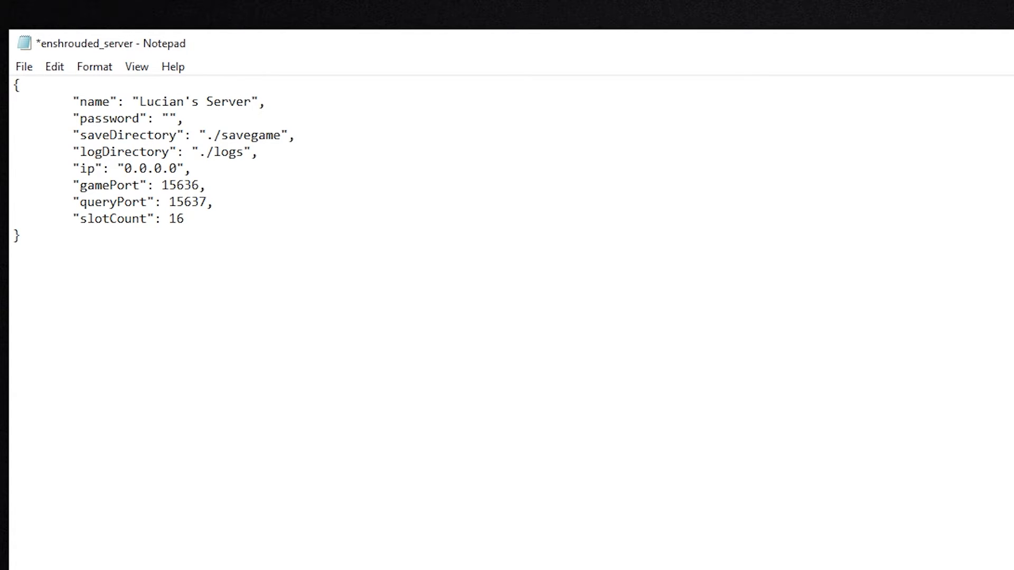
left_click(170, 118)
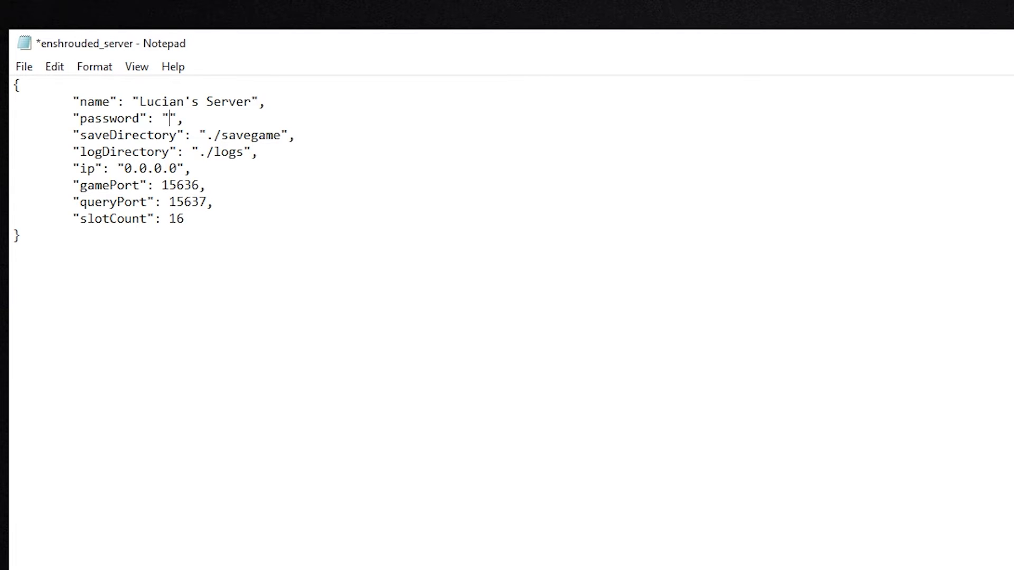
double_click(180, 185)
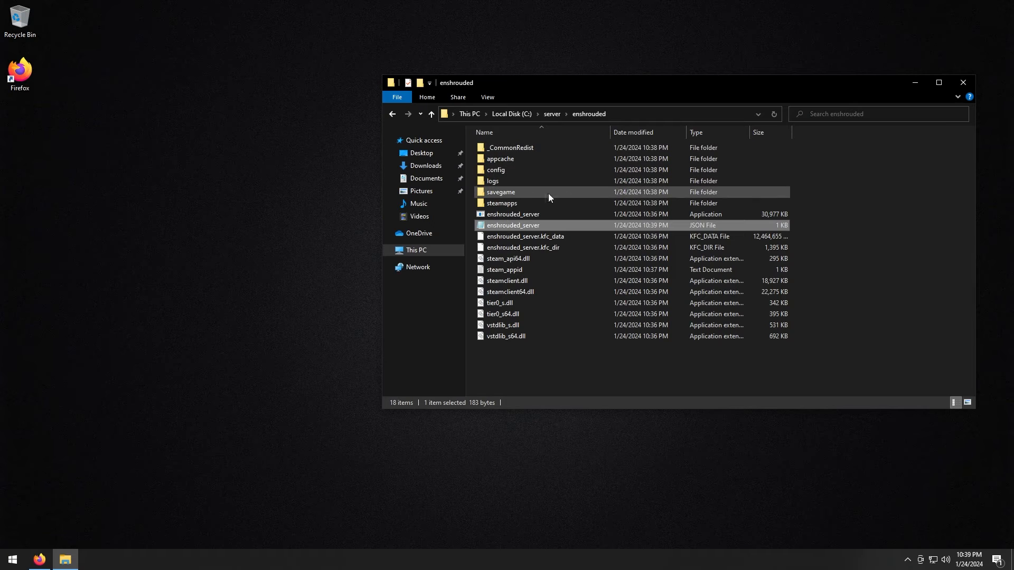
mouse_move(281, 247)
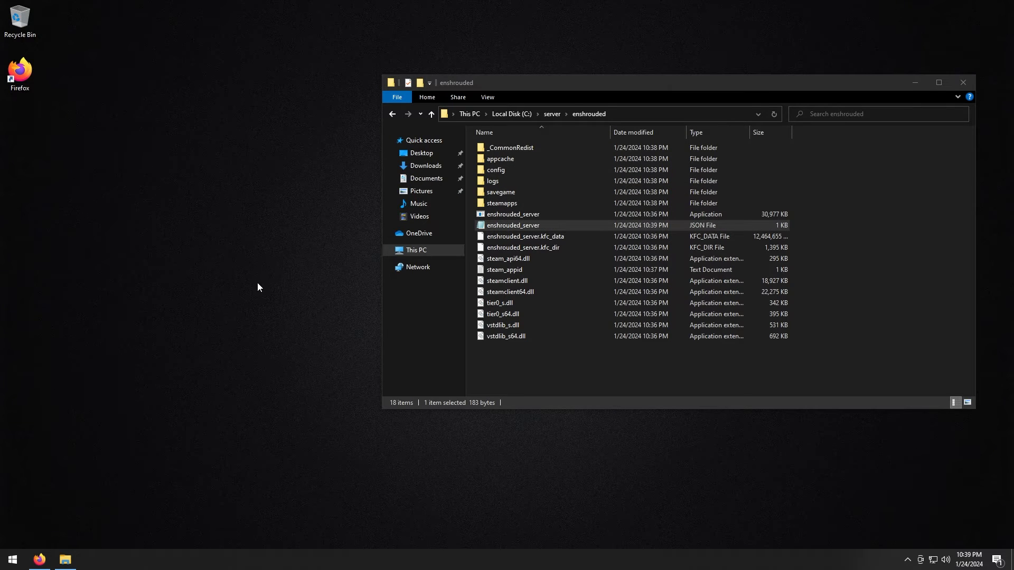
Search the Start menu for 'firewall'
left_click(11, 560)
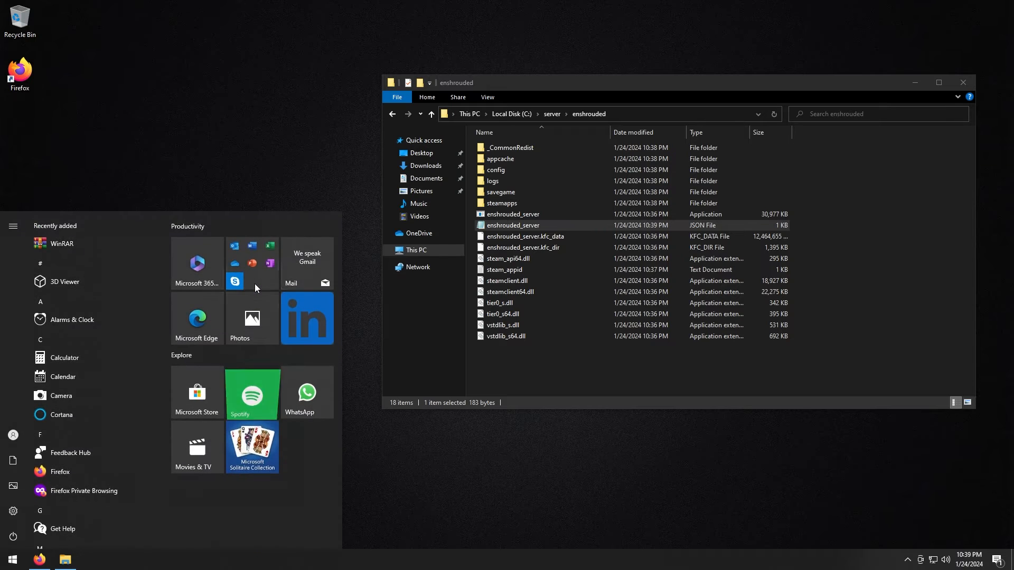
type("firewall")
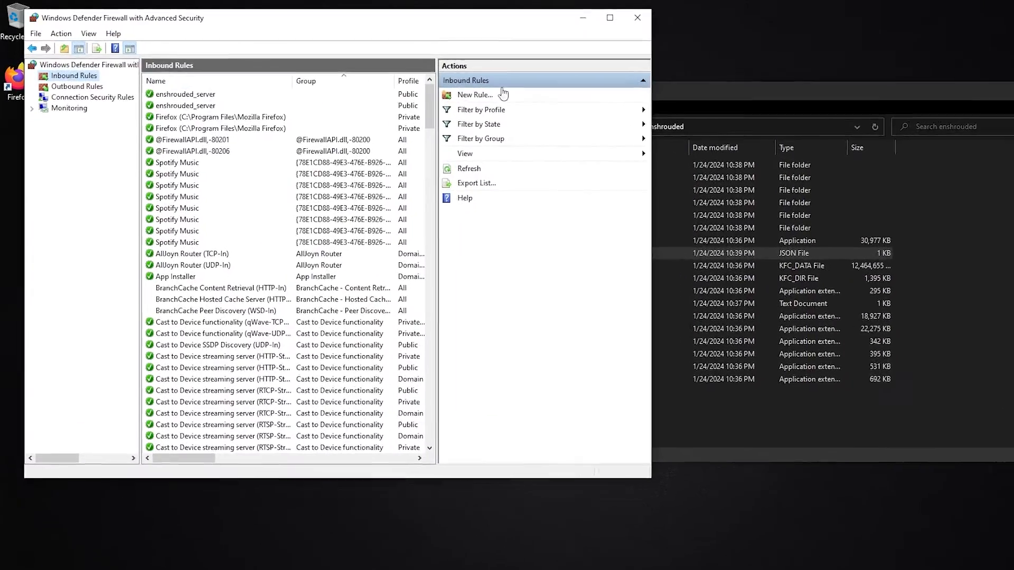
left_click(474, 95)
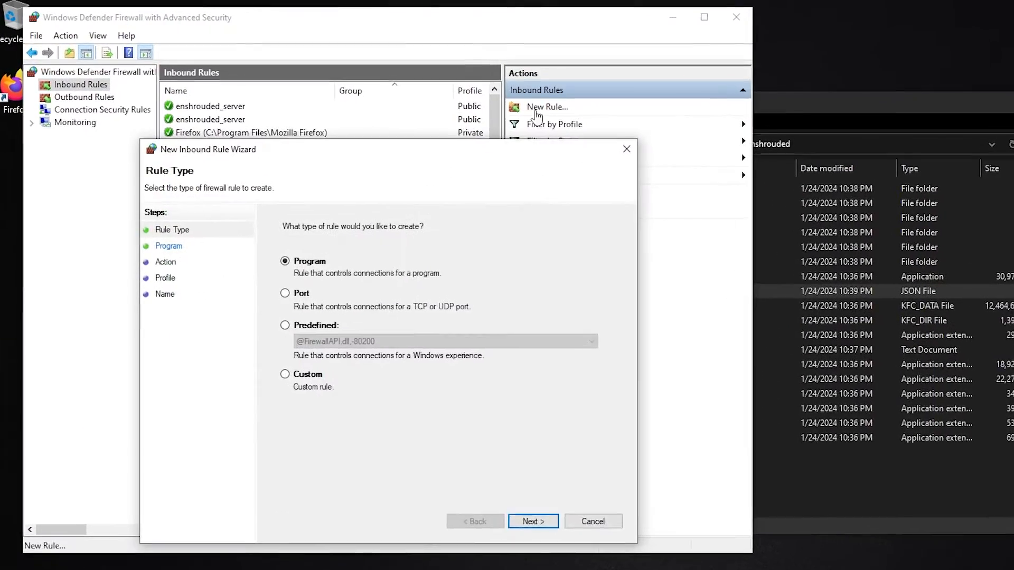
left_click(285, 293)
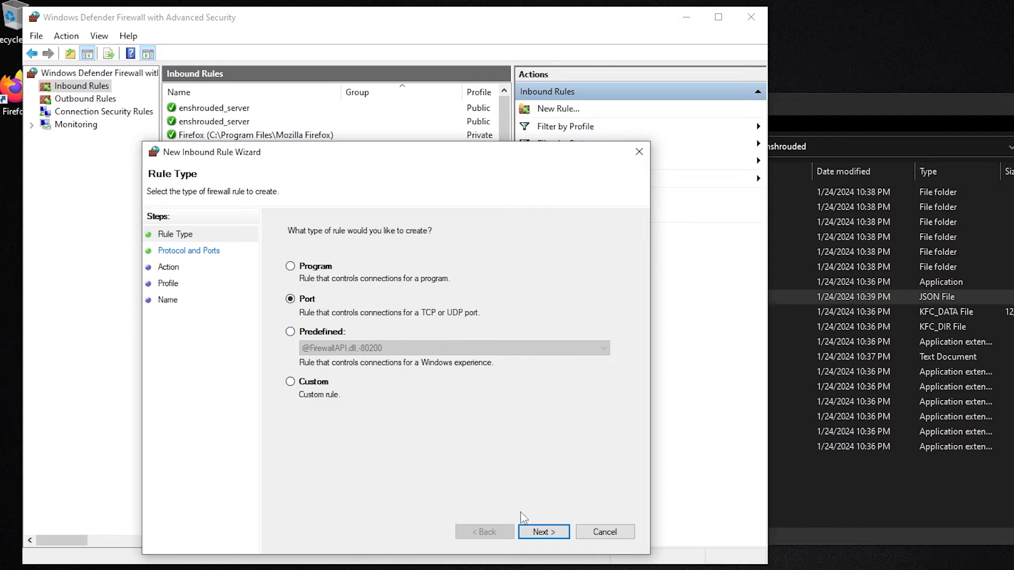
left_click(543, 532)
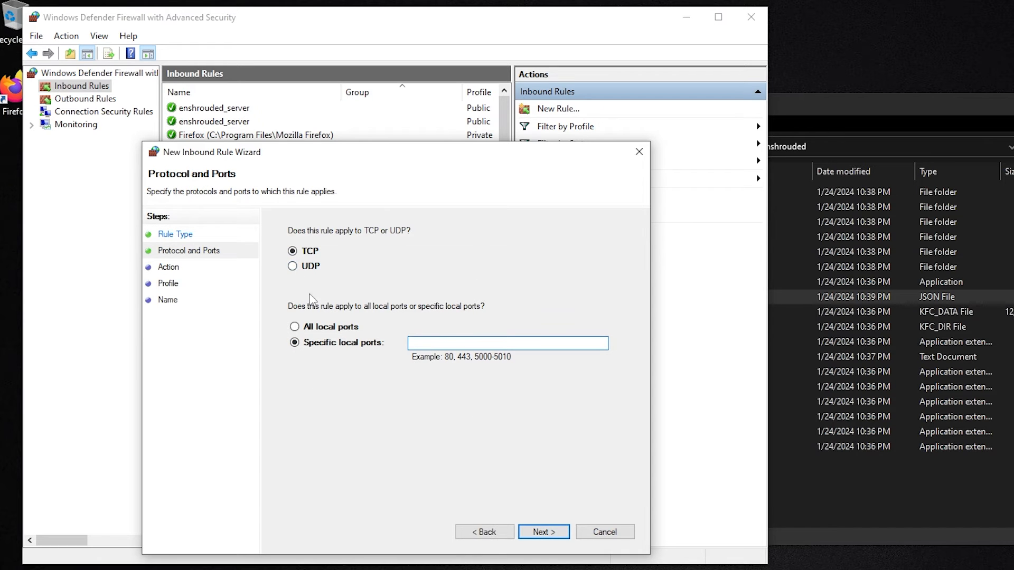
mouse_move(475, 323)
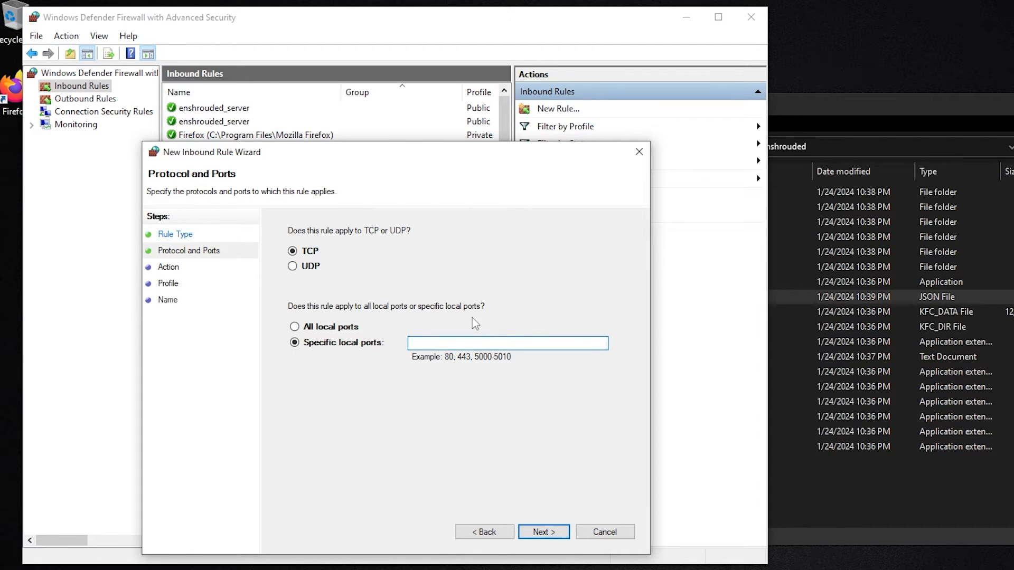
type("15636")
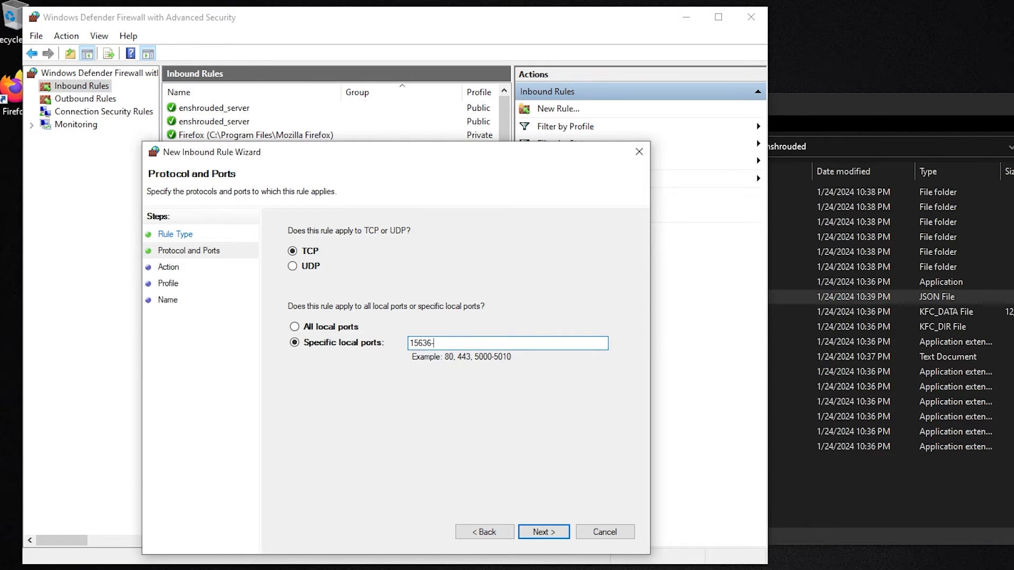
type("-156")
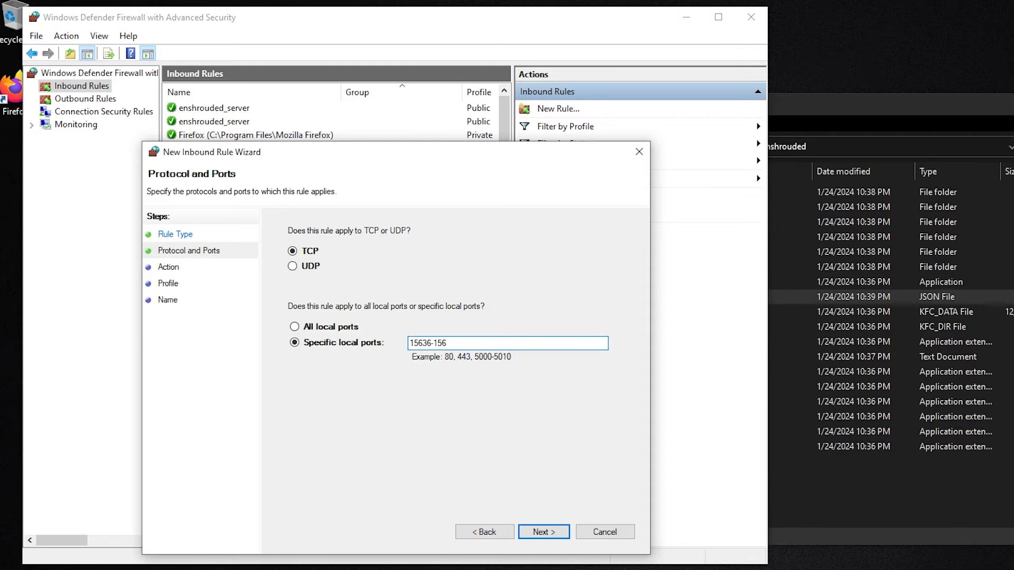
type("37")
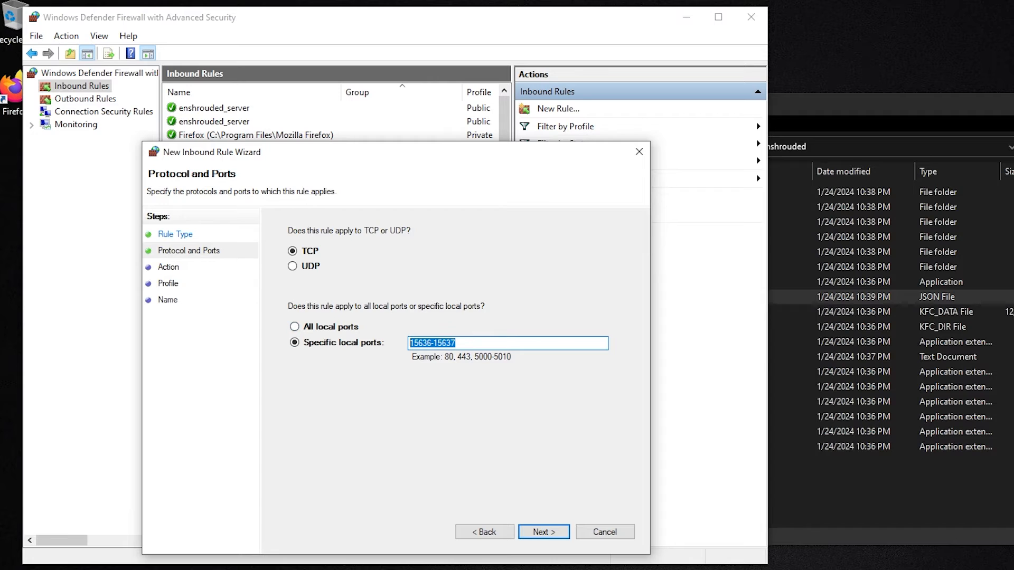
mouse_move(344, 289)
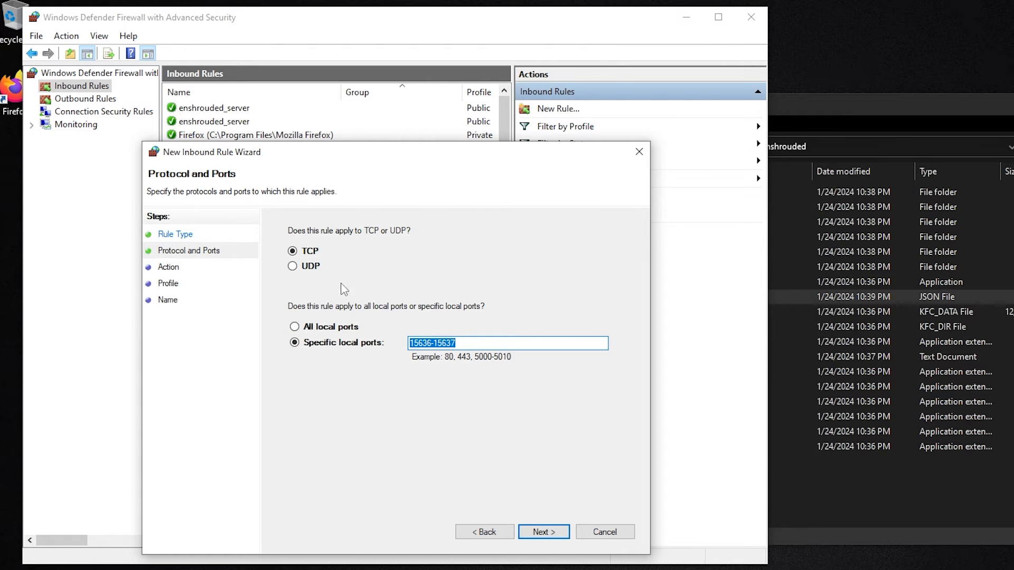
left_click(543, 532)
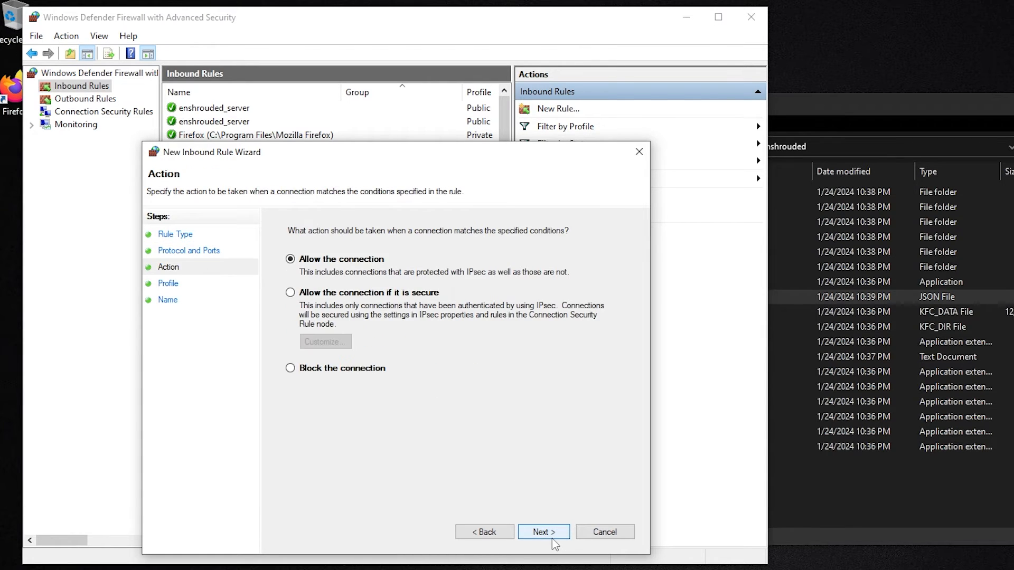
left_click(543, 532)
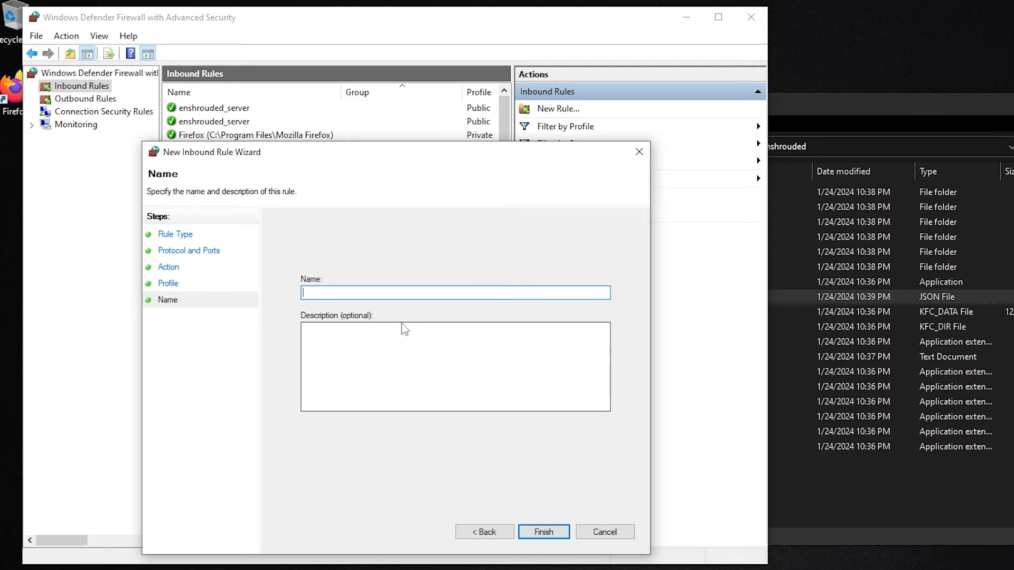
type("15636-15637")
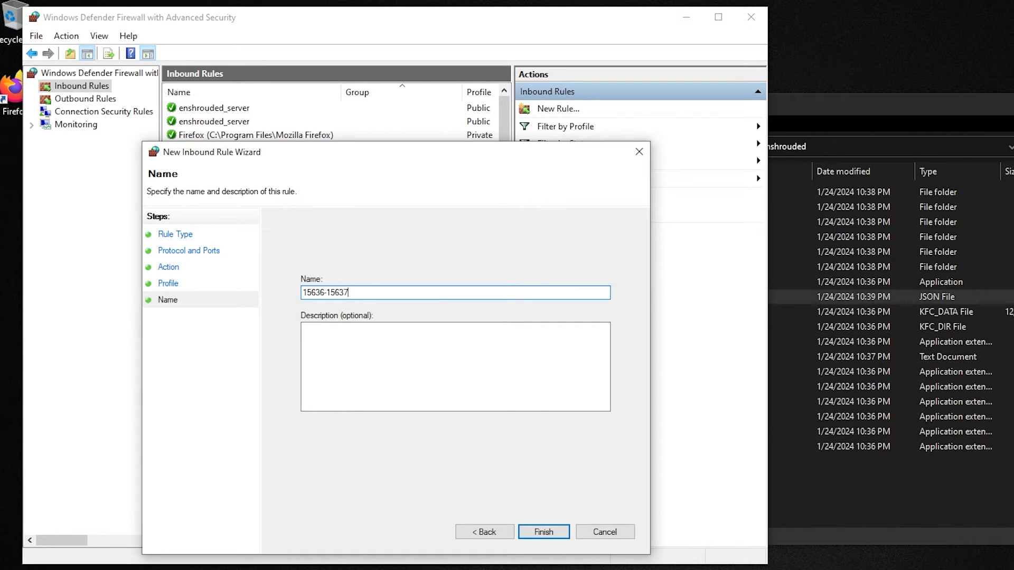
type("TCP")
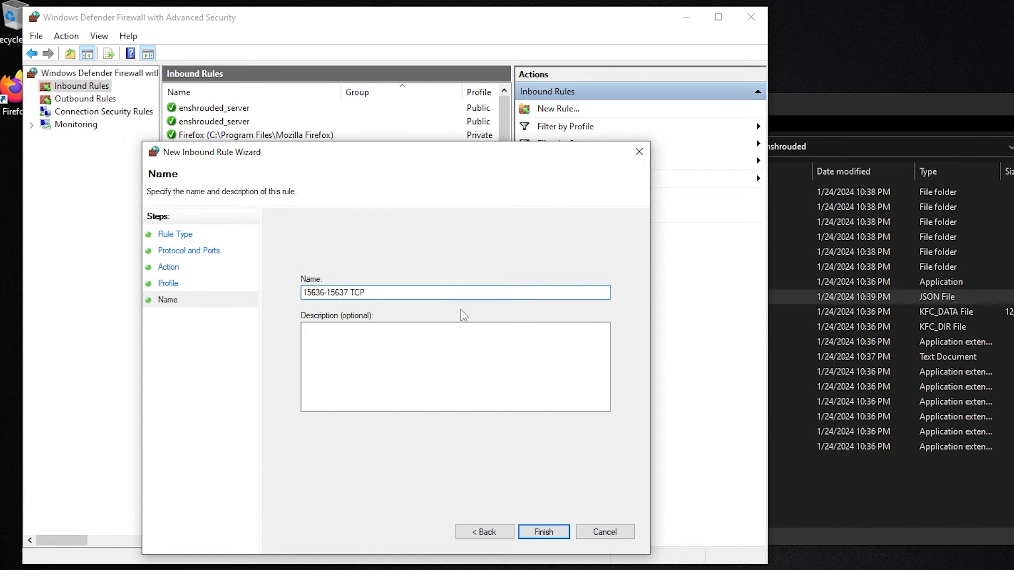
mouse_move(381, 307)
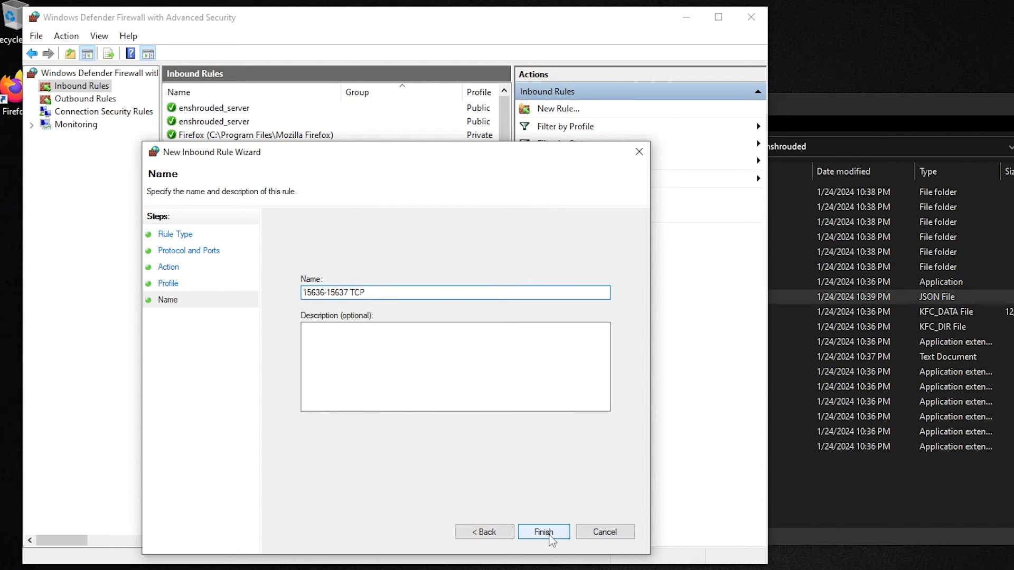
left_click(543, 531)
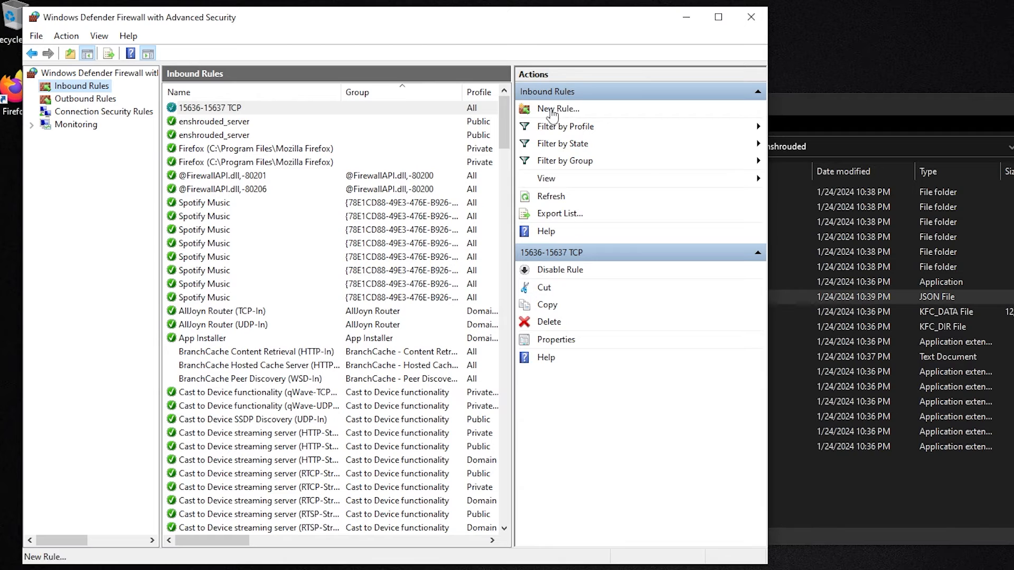
left_click(558, 109)
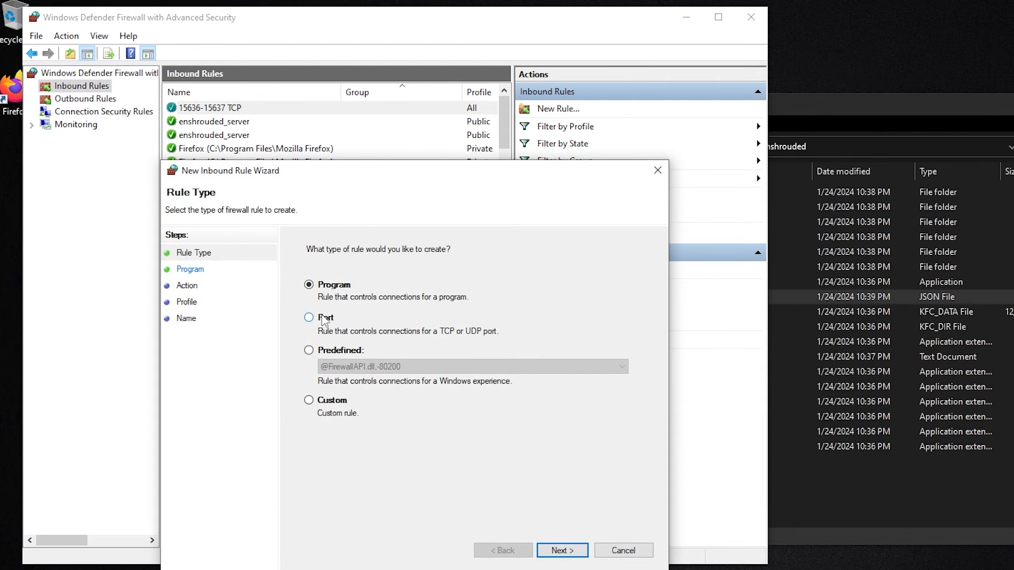
left_click(309, 317)
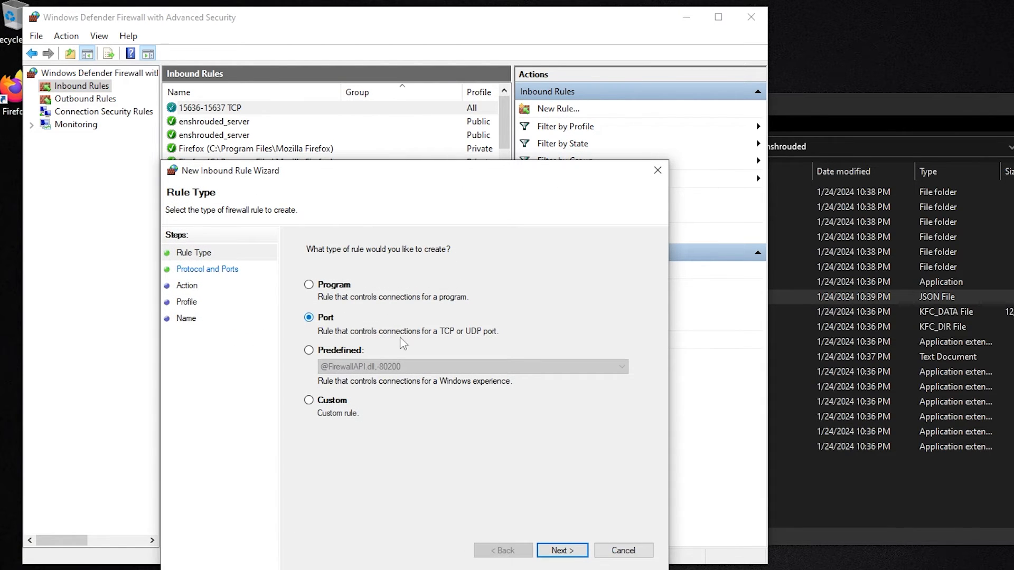
left_click(560, 551)
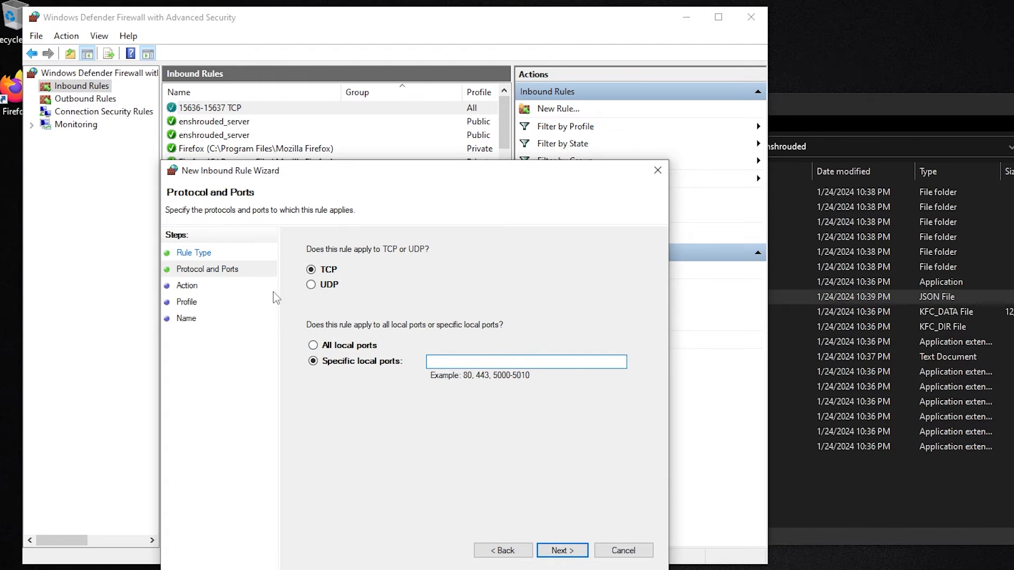
left_click(312, 284)
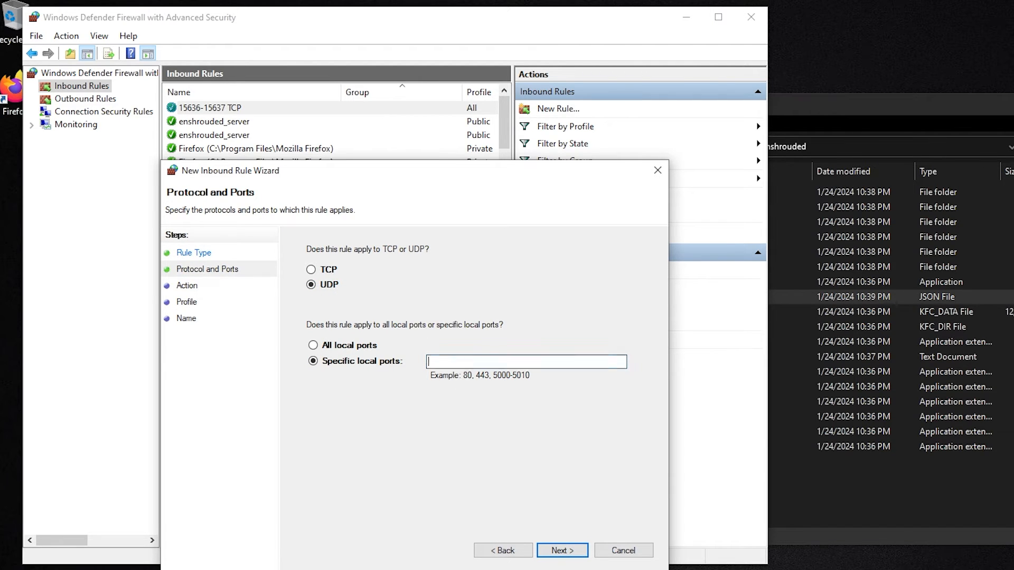
type("15636-15637")
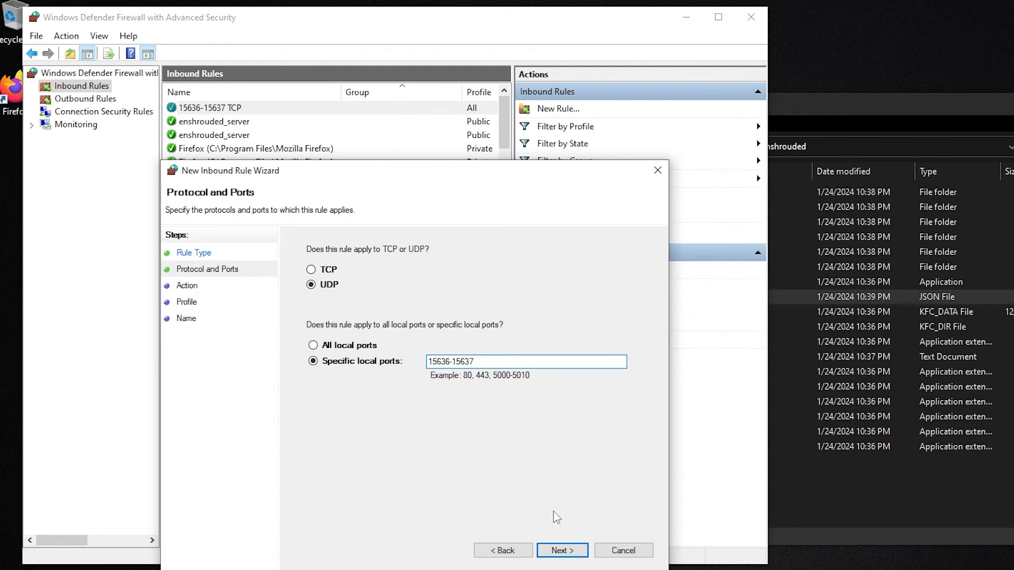
left_click(560, 550)
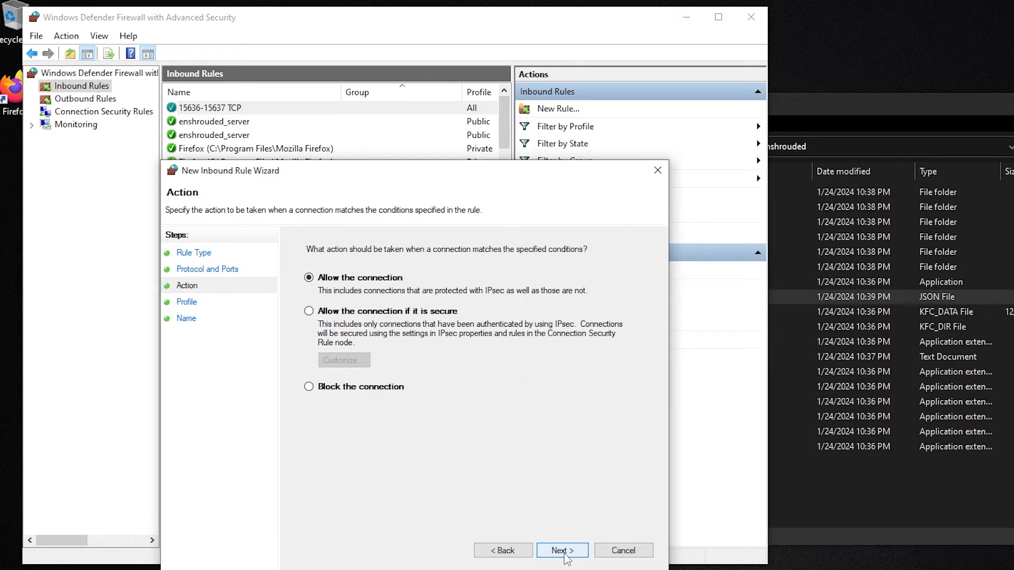
left_click(561, 551)
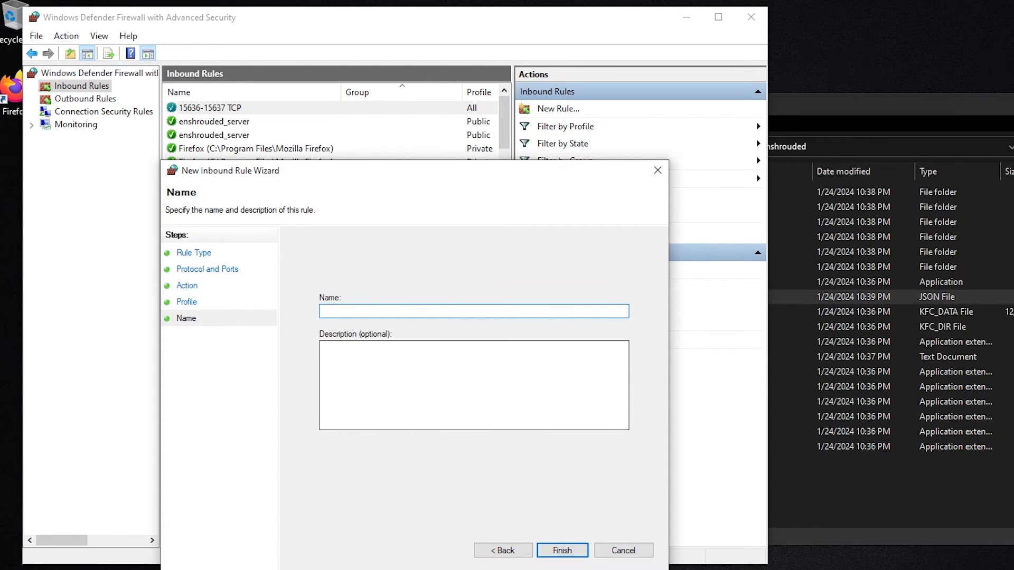
type("15636-15637 UDP")
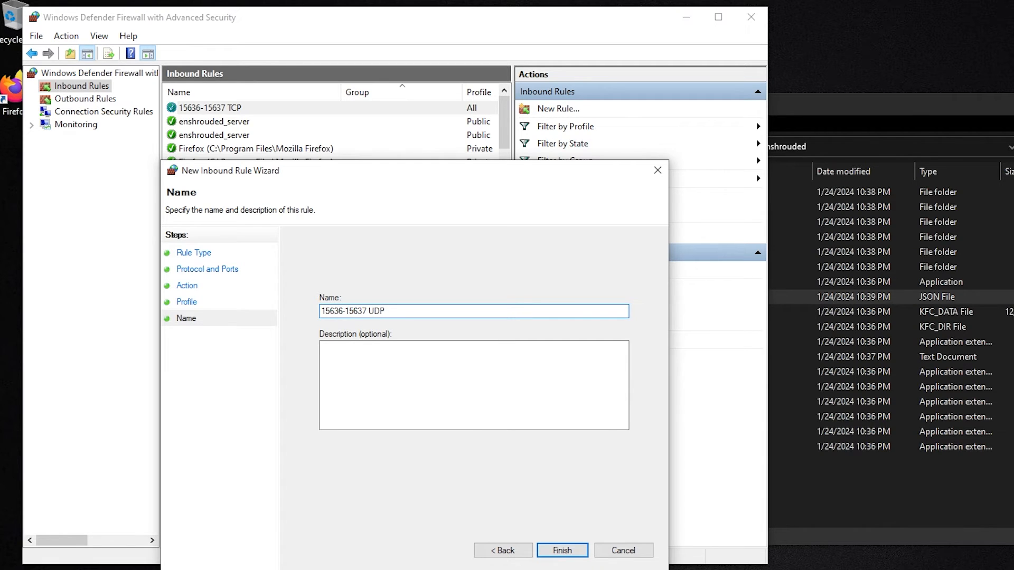
double_click(377, 311)
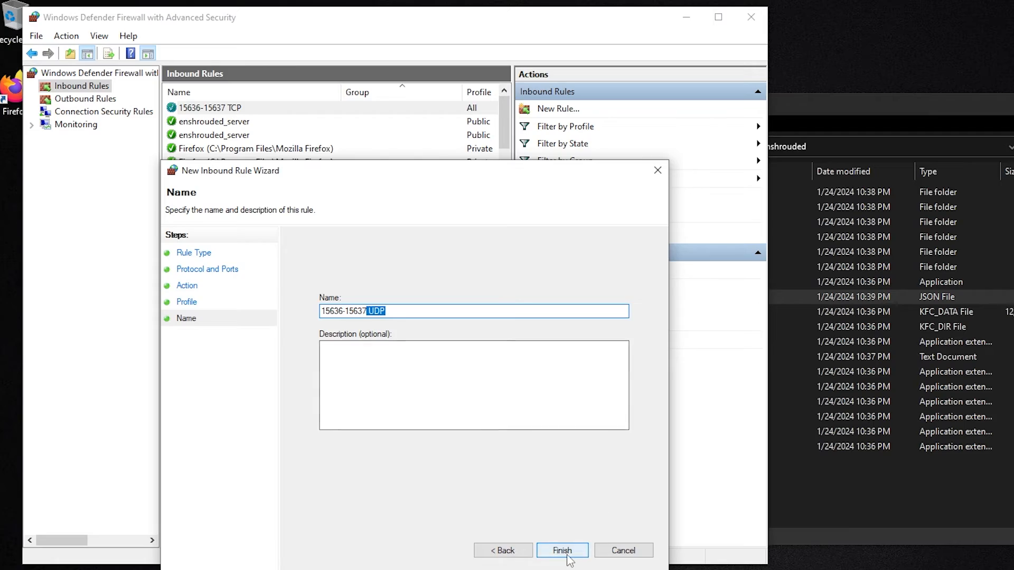
left_click(562, 551)
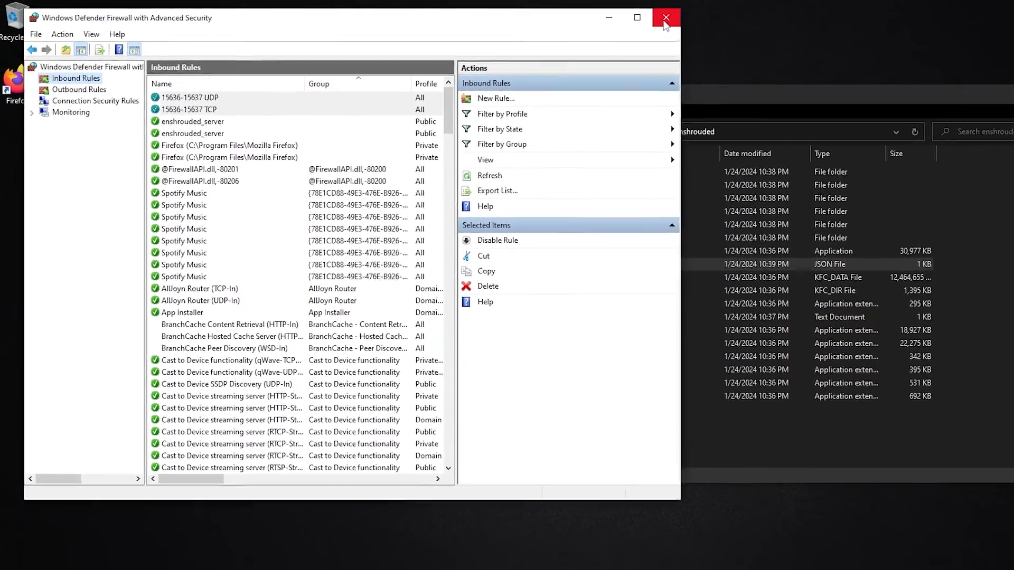
Close the firewall window and launch enshrouded_server.exe from C:\server\enshrouded
left_click(666, 18)
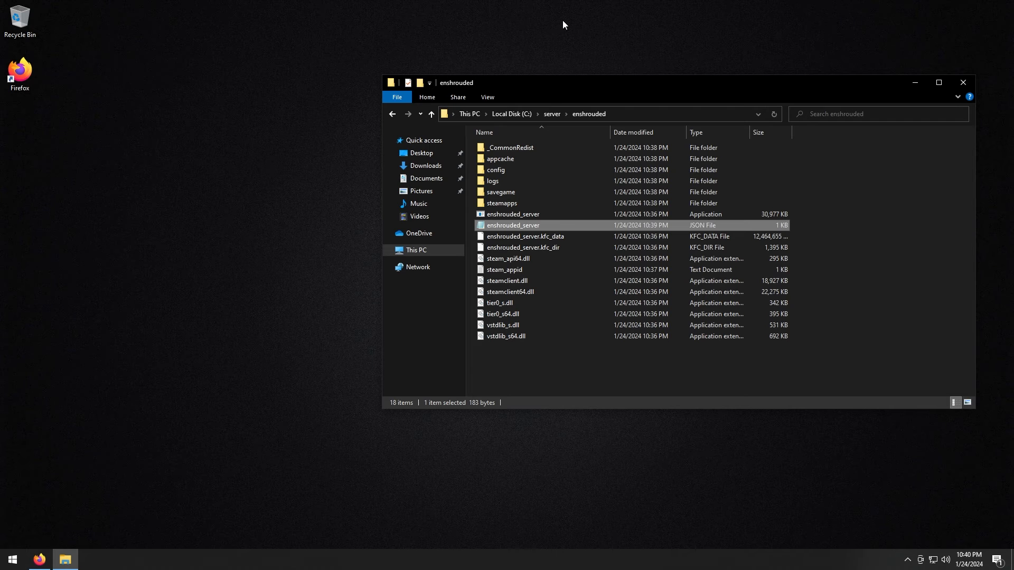
double_click(513, 214)
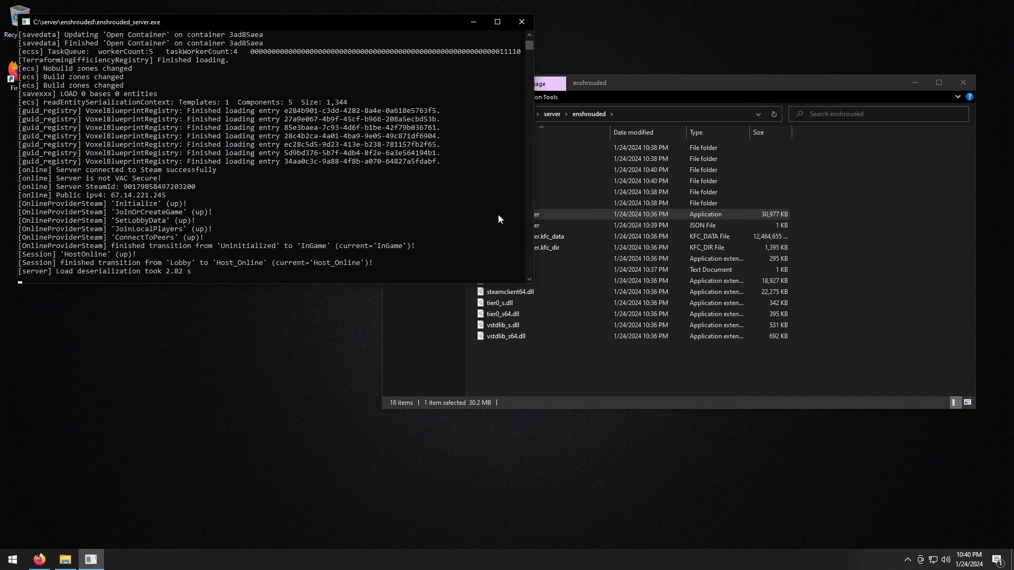
mouse_move(426, 210)
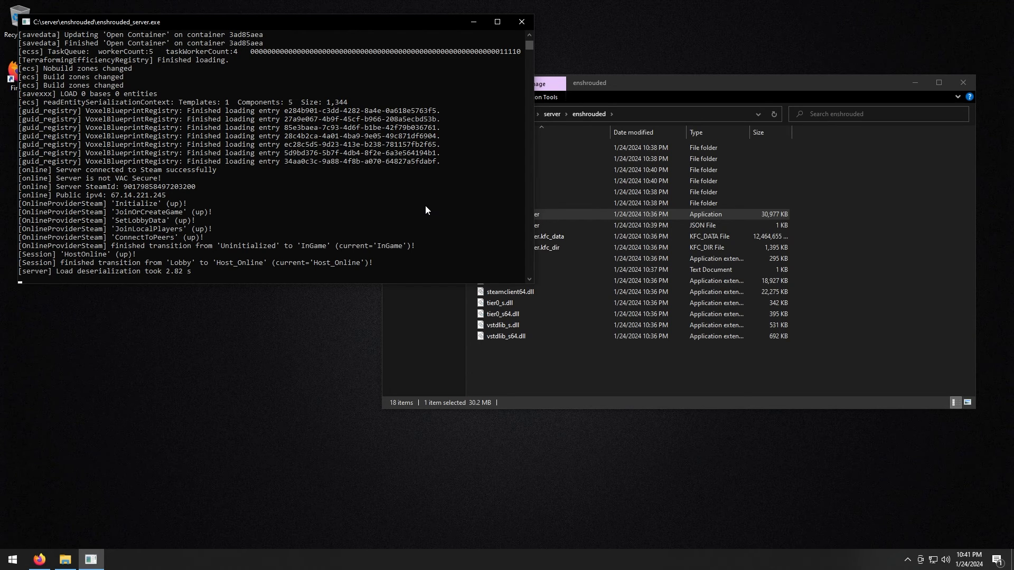